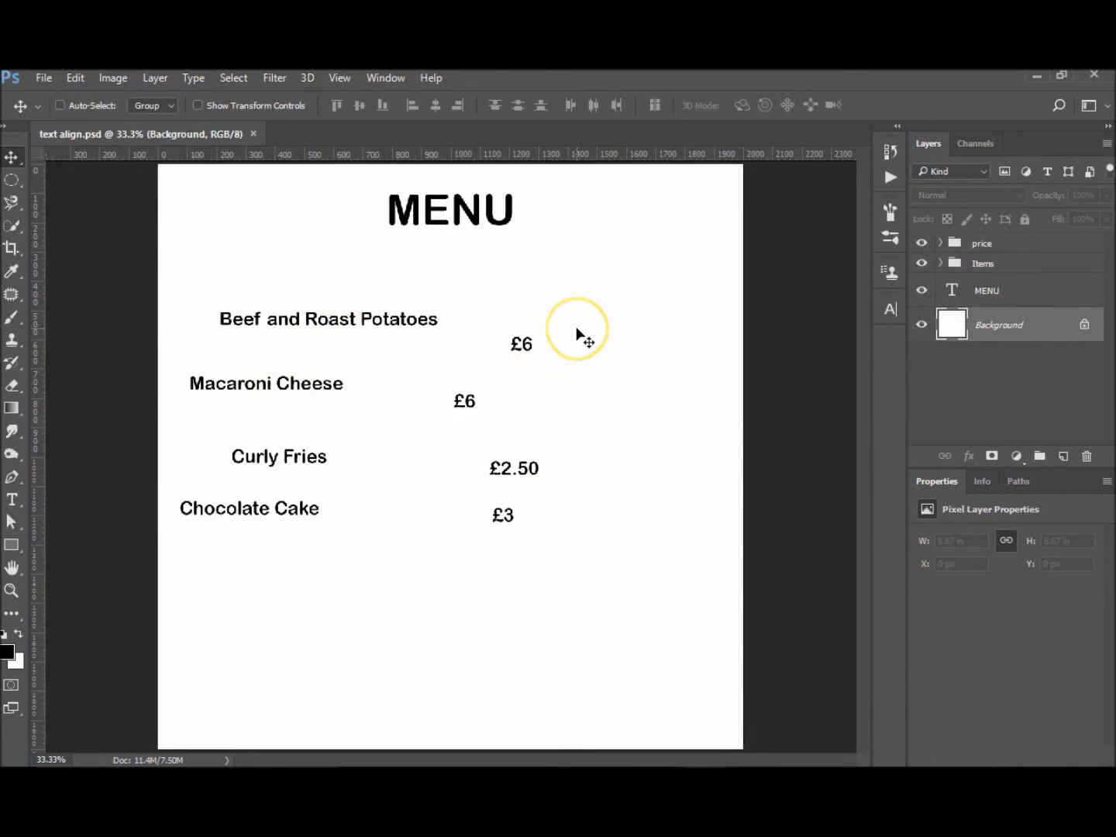
mouse_move(244, 333)
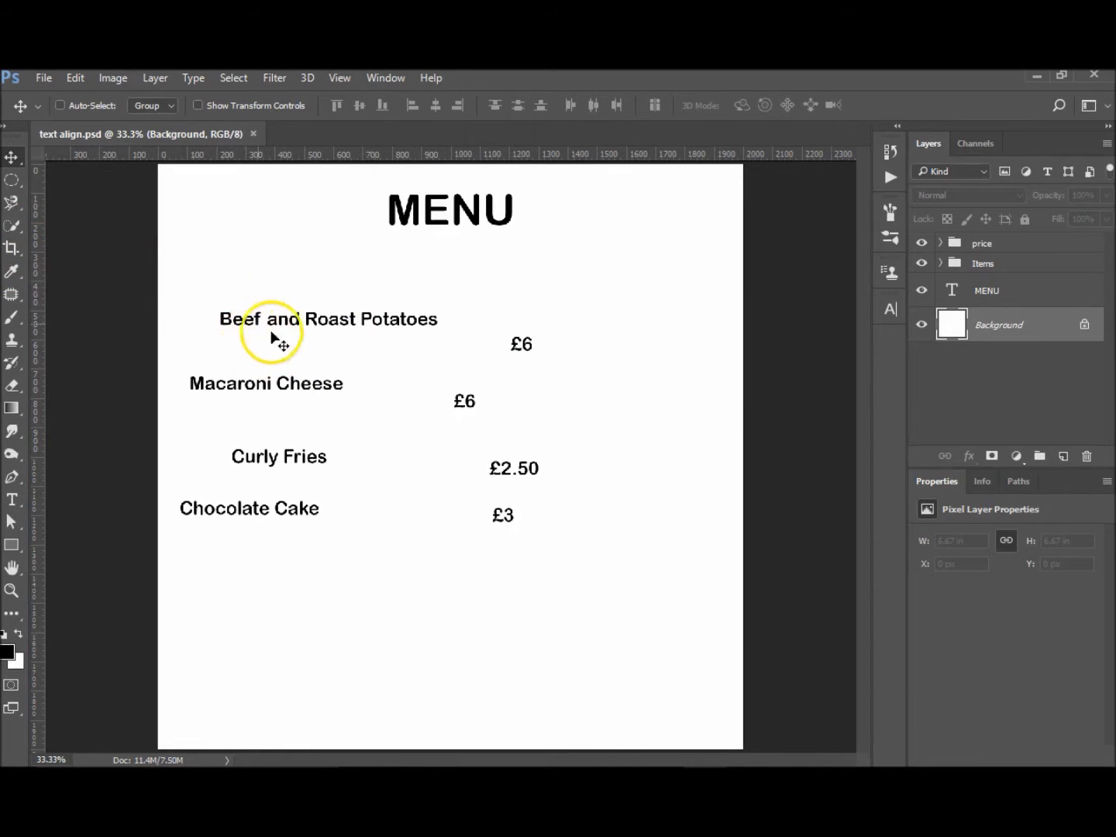
mouse_move(250, 351)
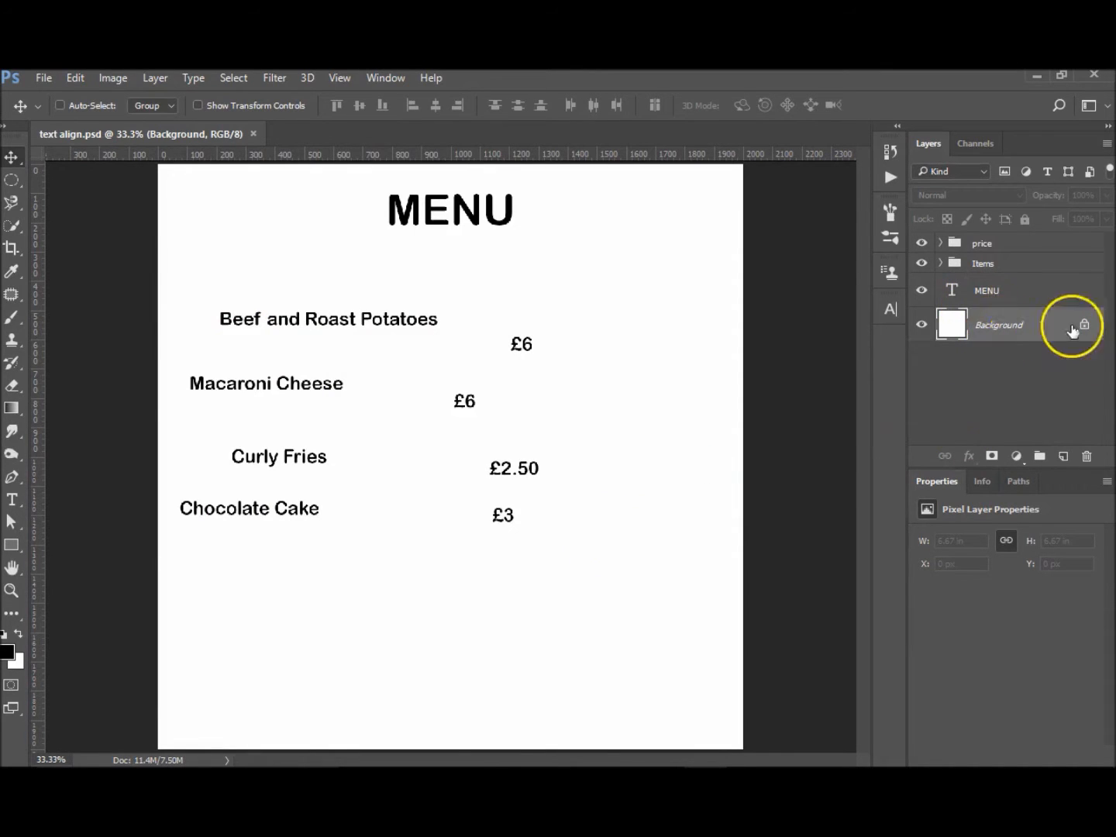
Select the Items and price groups and expand them to reveal each dish and price layer.
left_click(986, 290)
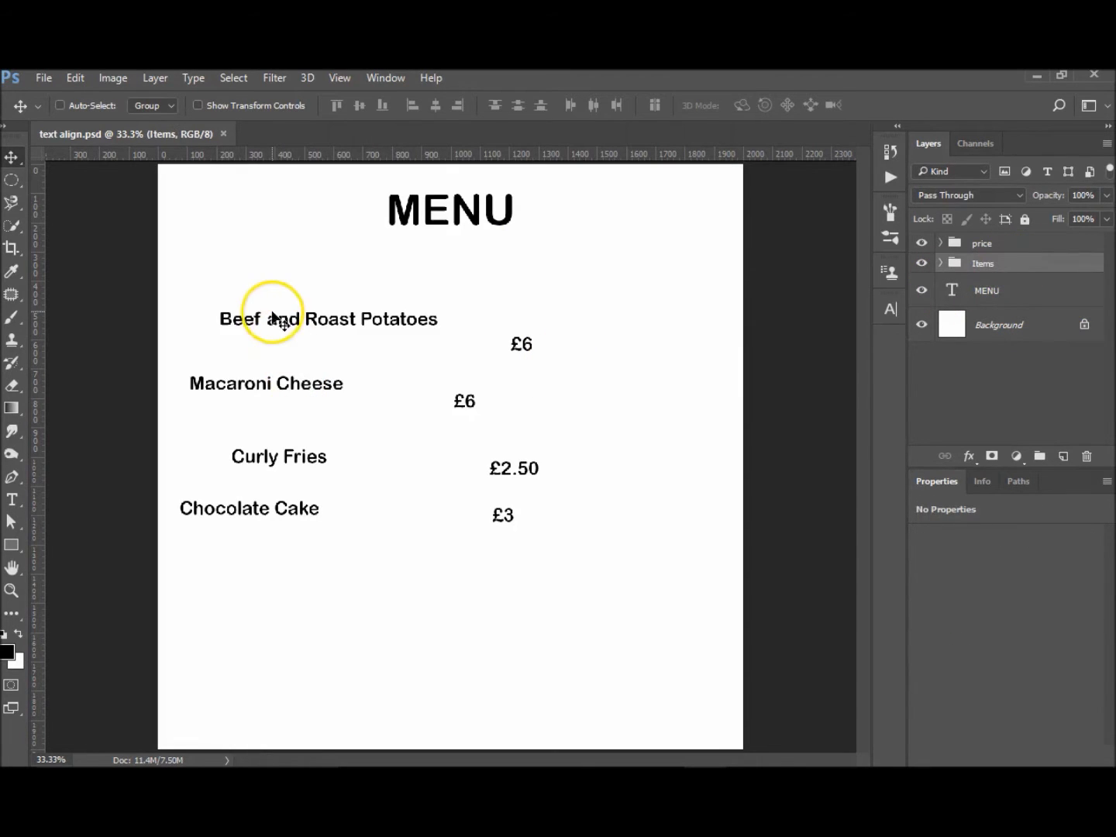
left_click(983, 262)
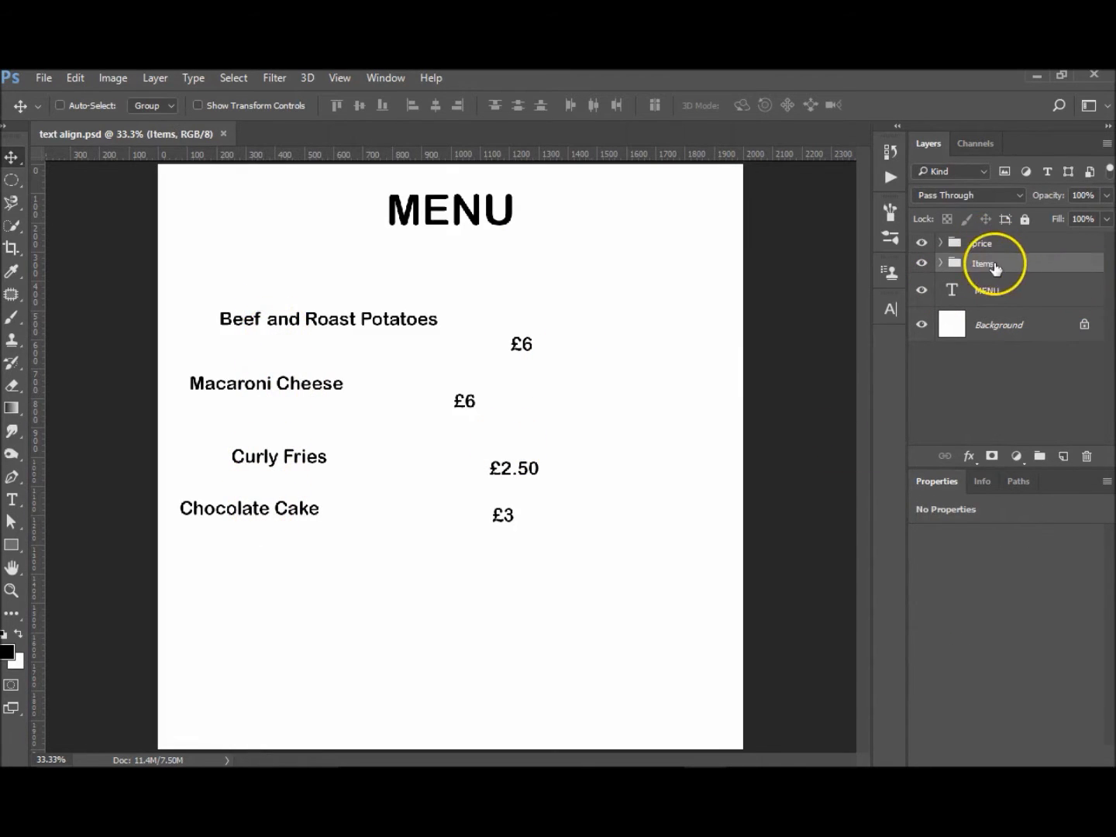
left_click(982, 242)
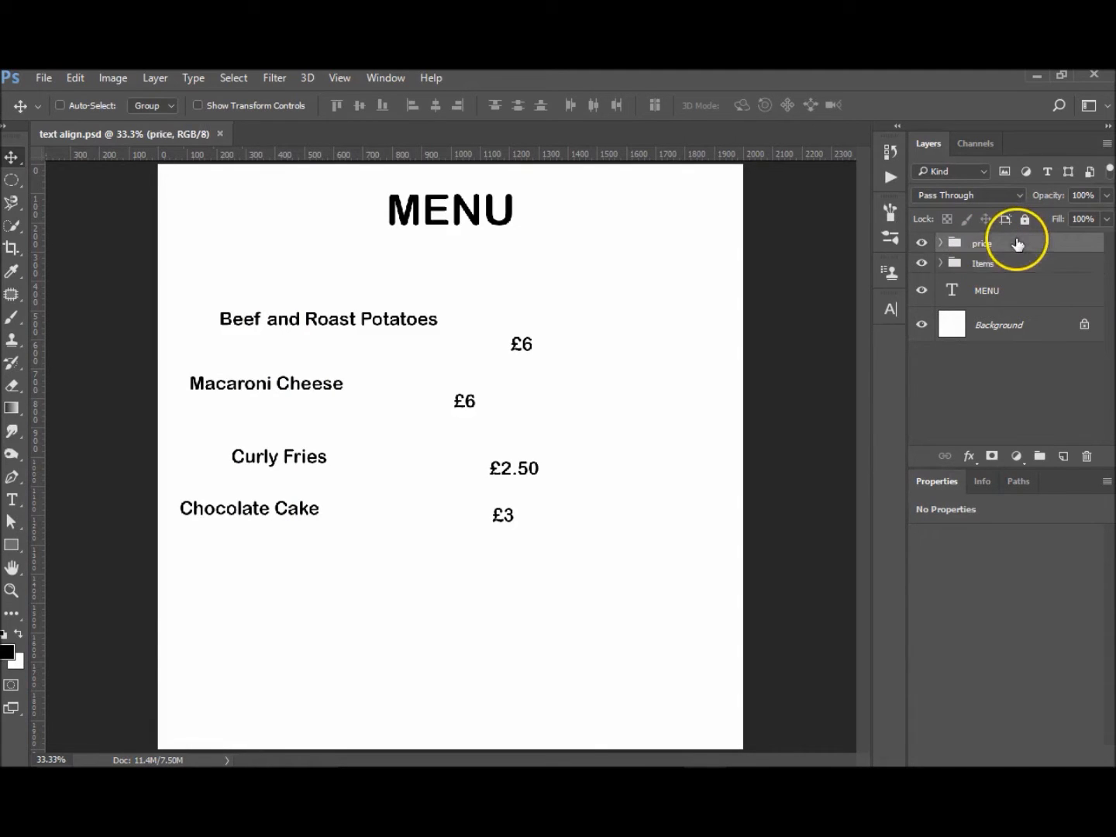
left_click(940, 243)
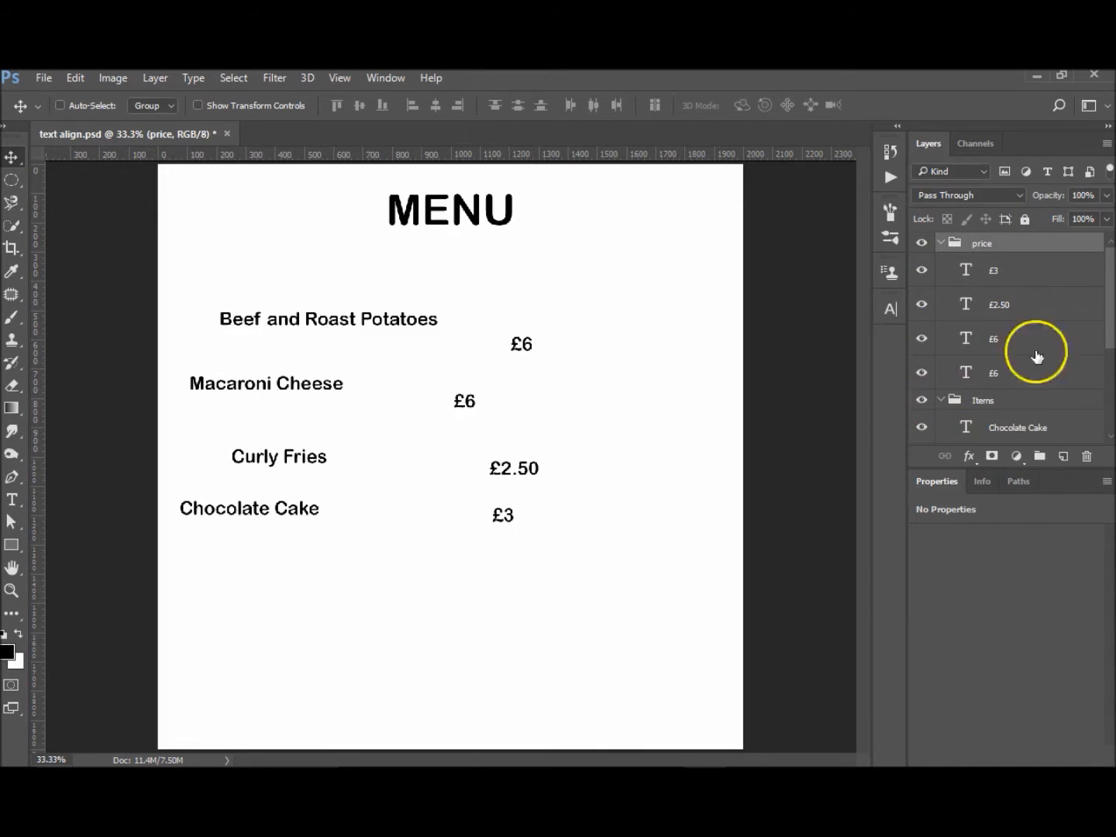
Select the dish-name layers from Chocolate Cake through Beef and Roast Potatoes together.
scroll("down", 3)
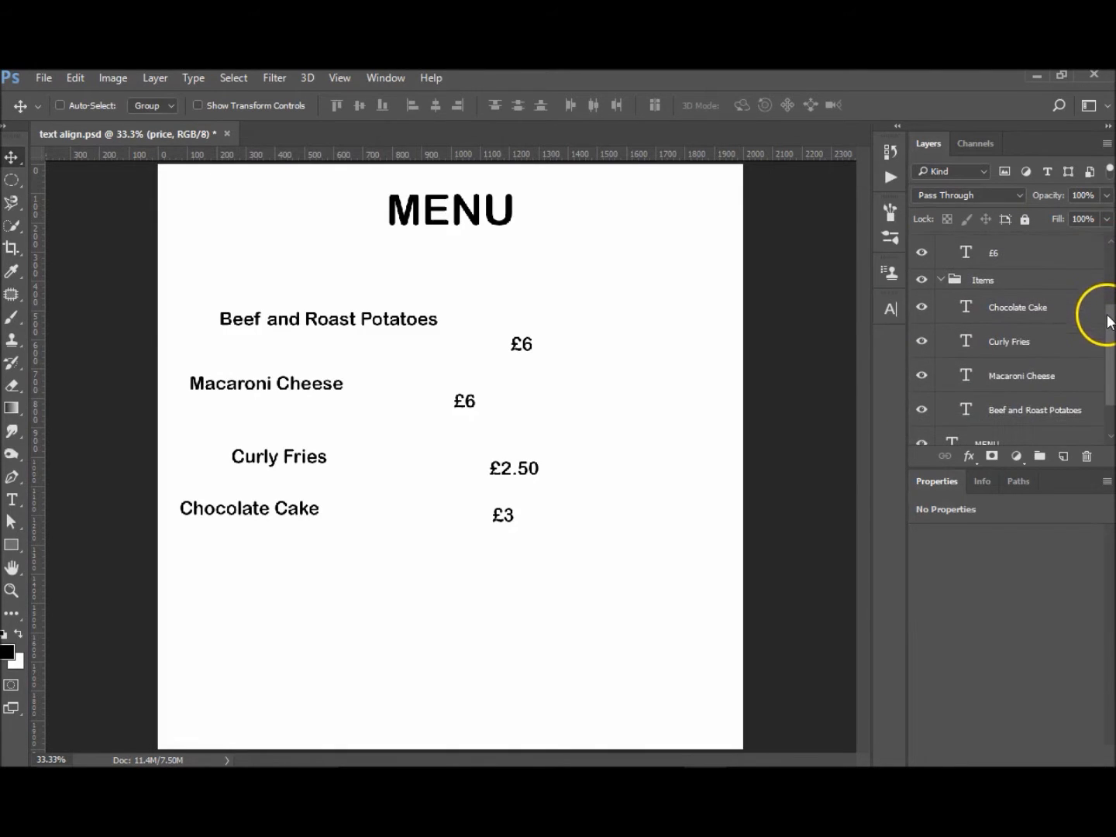
mouse_move(1038, 361)
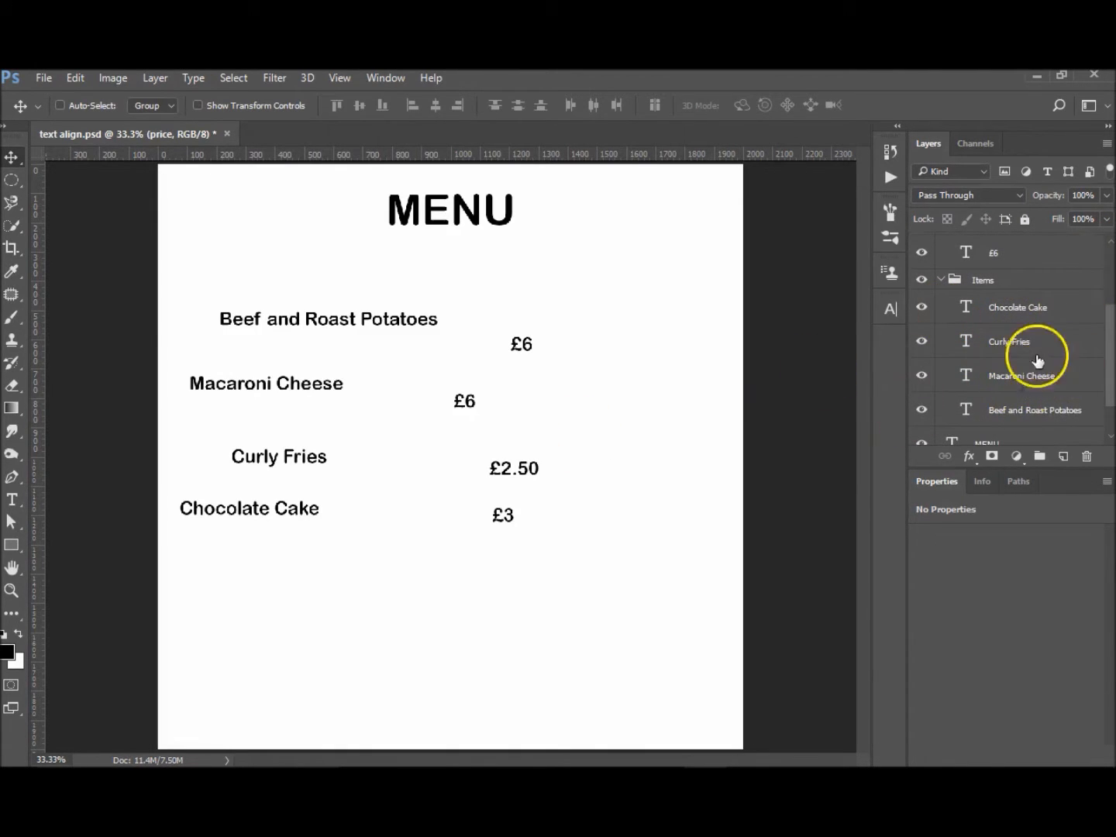
left_click(1018, 307)
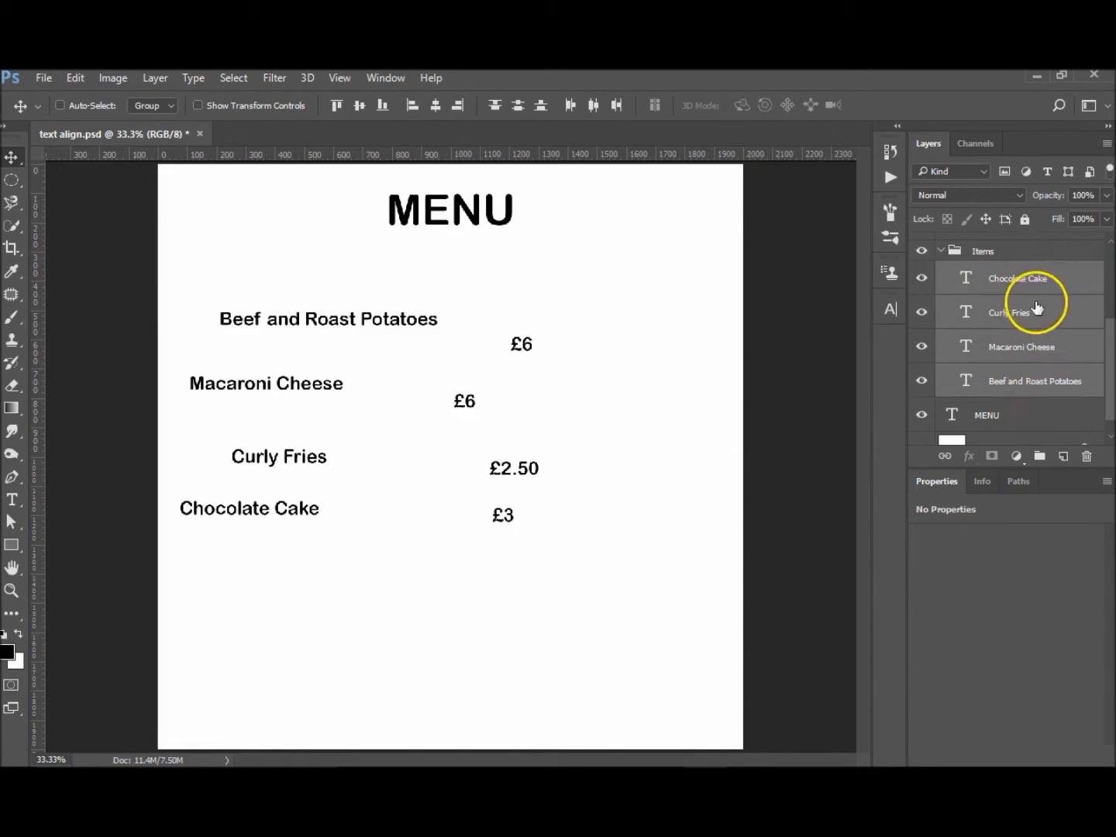
Align the four dish-name layers by their left edges, then by horizontal centers.
left_click(60, 104)
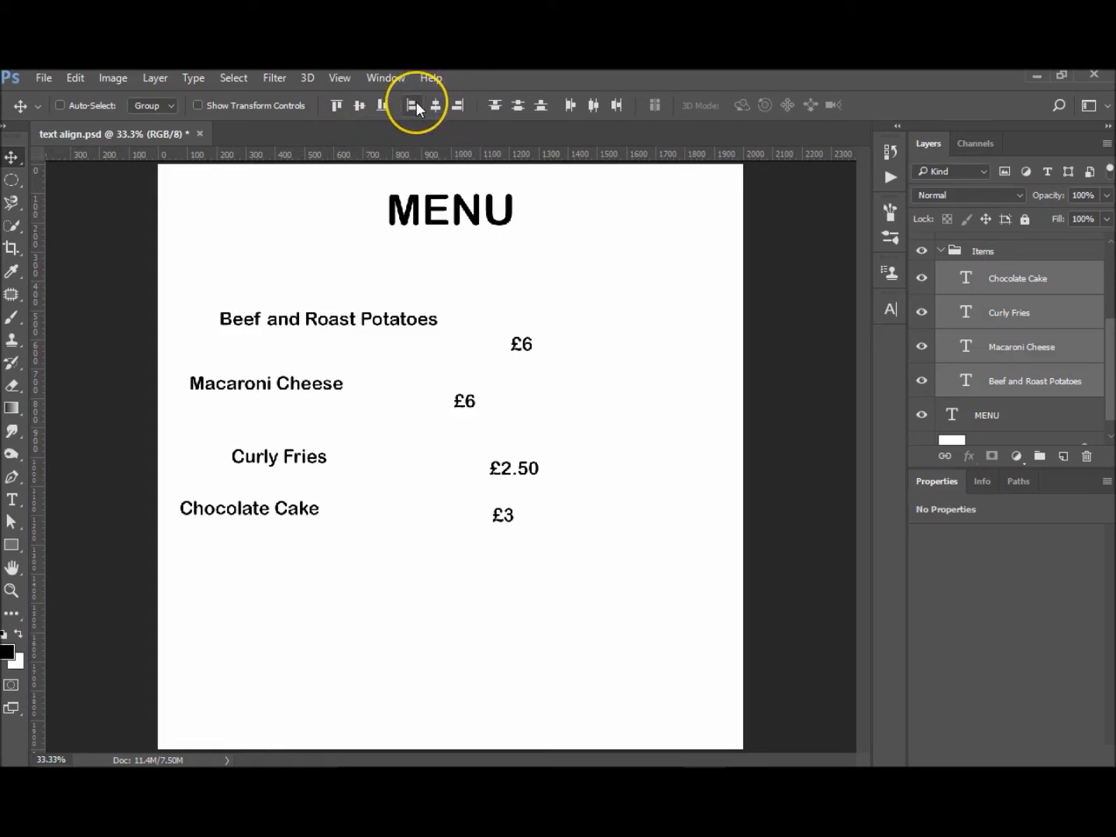
left_click(458, 106)
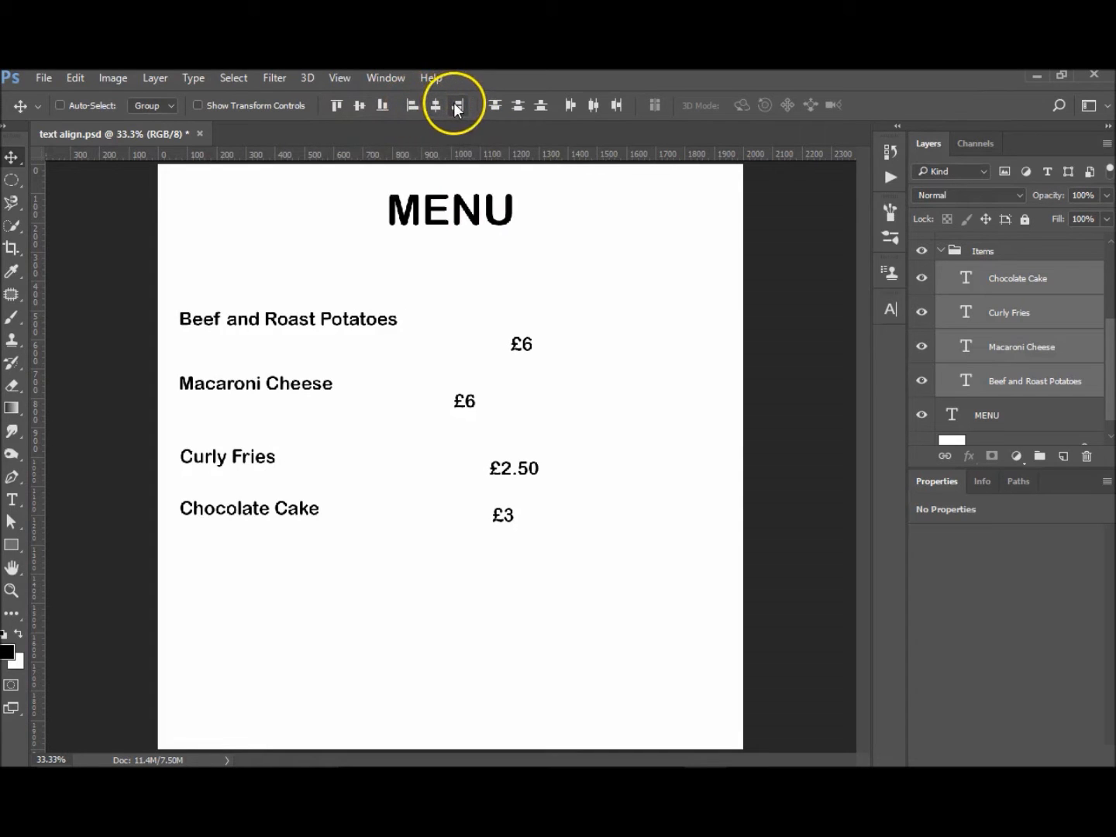
left_click(435, 105)
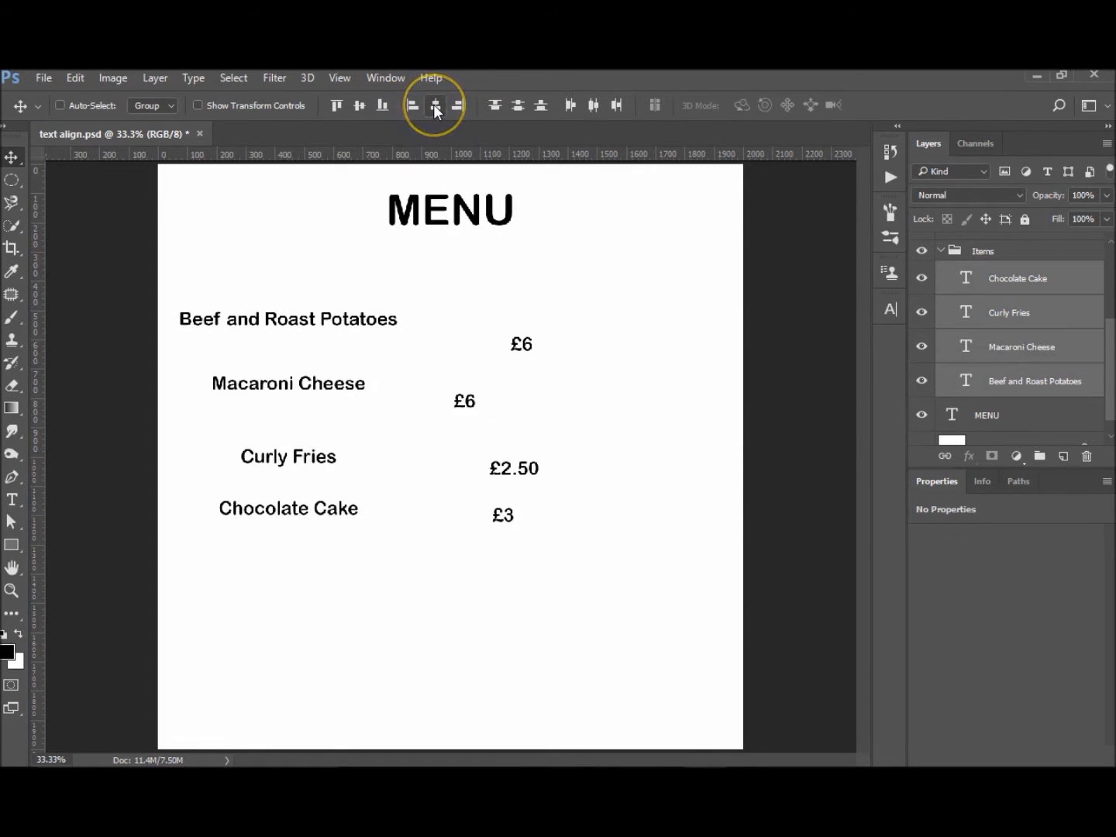
left_click(1019, 278)
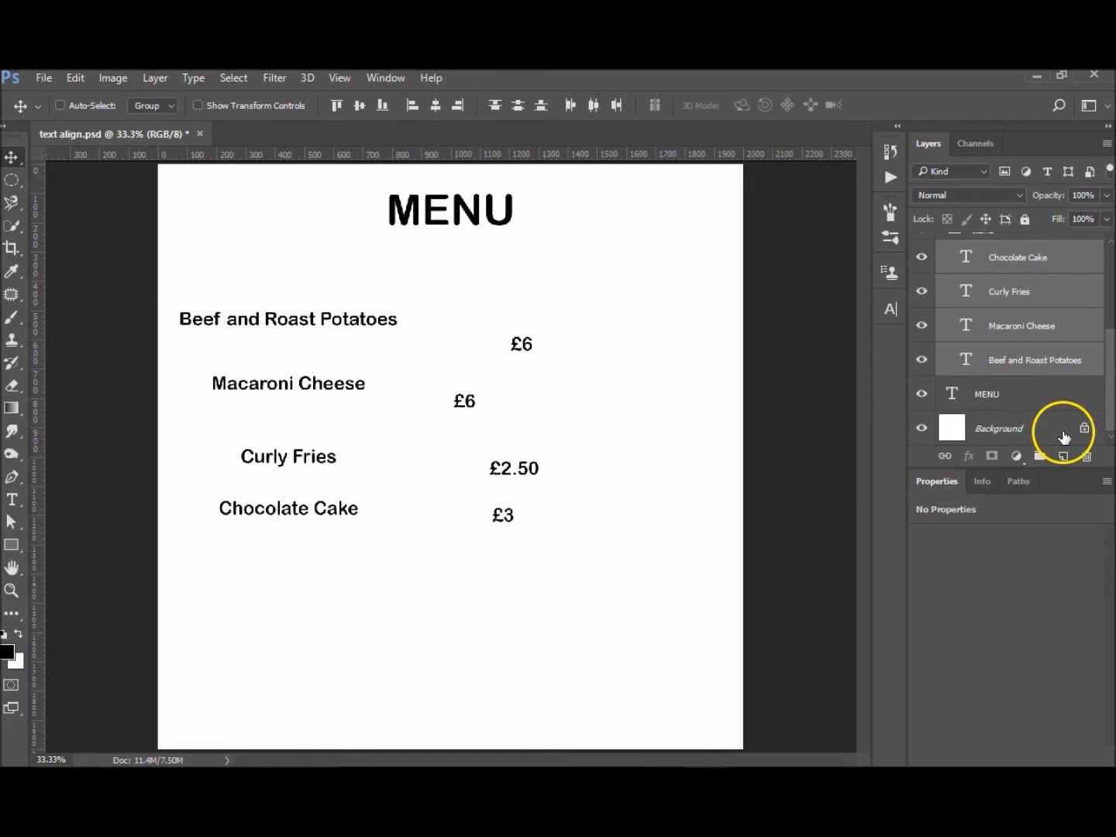
Add Background to the selection and align the dish names to the page's horizontal center.
left_click(61, 104)
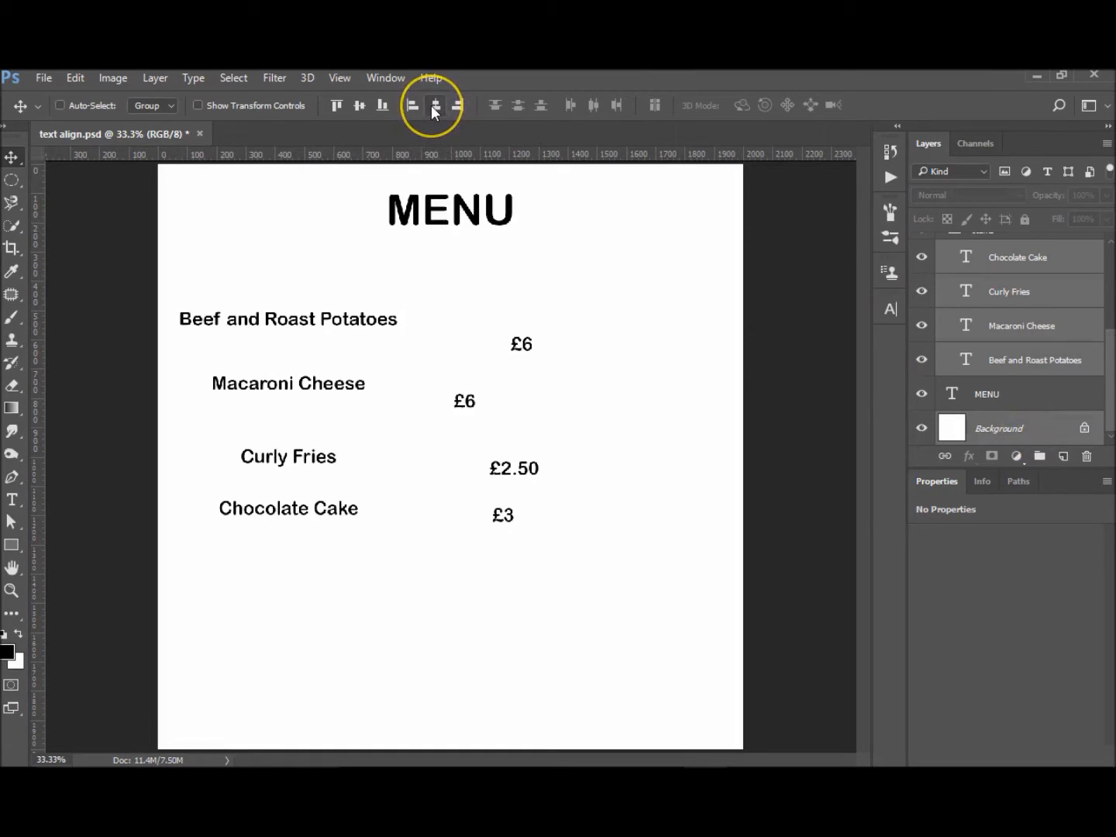
mouse_move(410, 105)
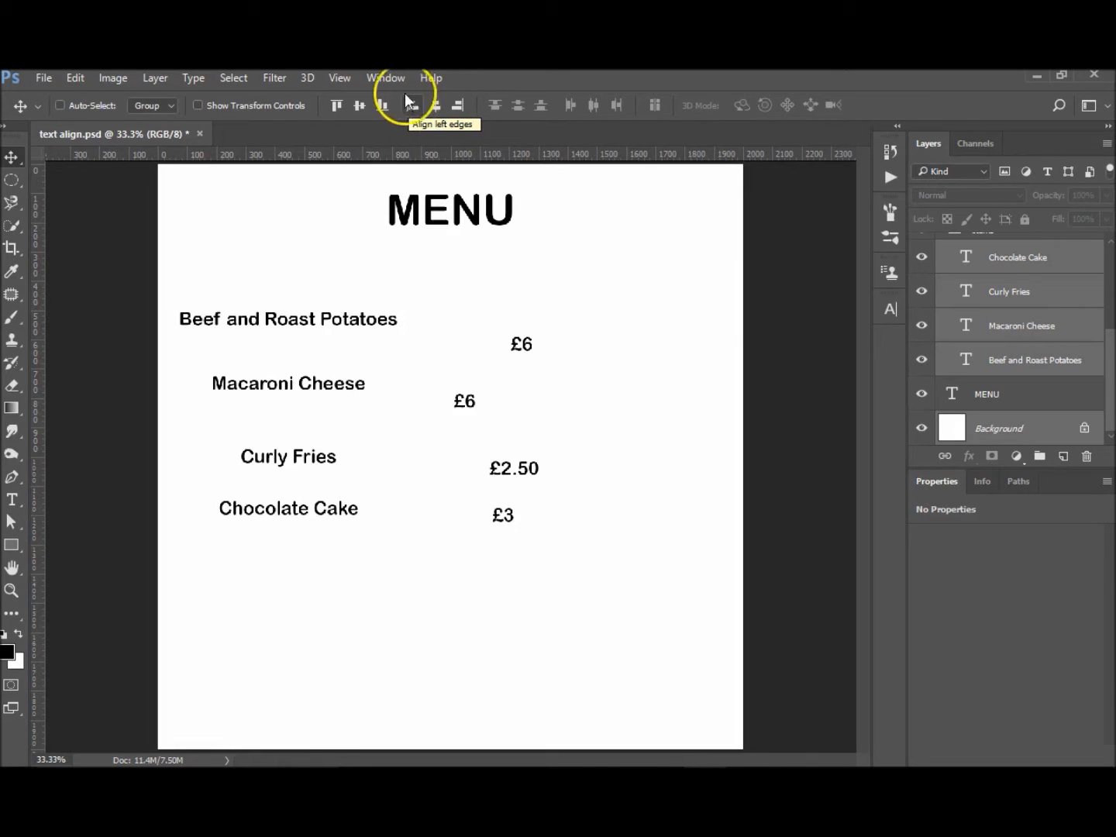
left_click(411, 105)
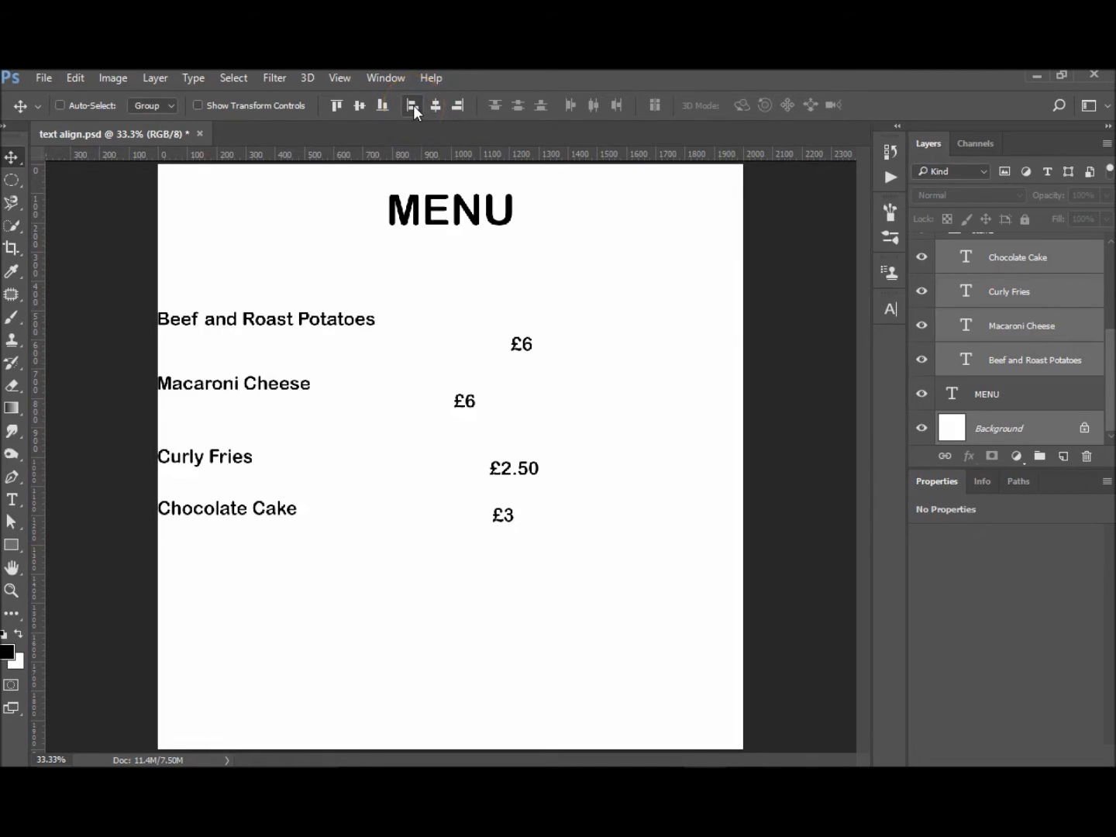
mouse_move(459, 105)
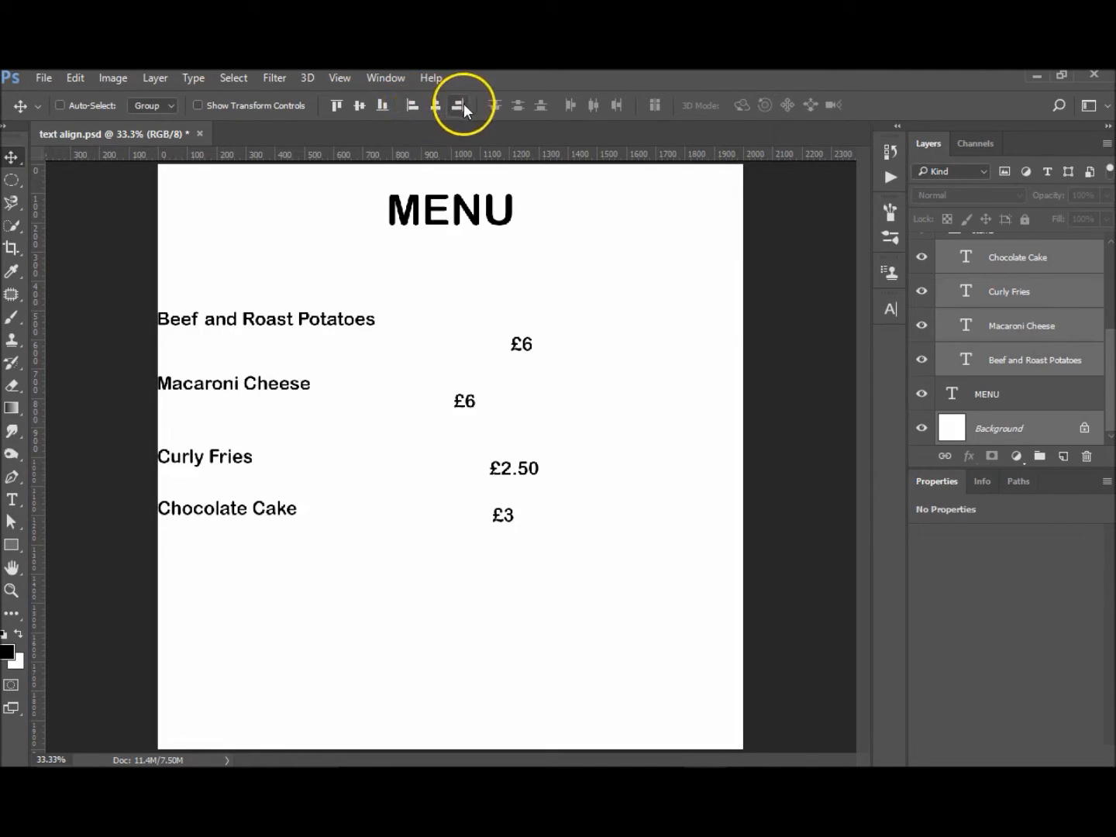
left_click(436, 104)
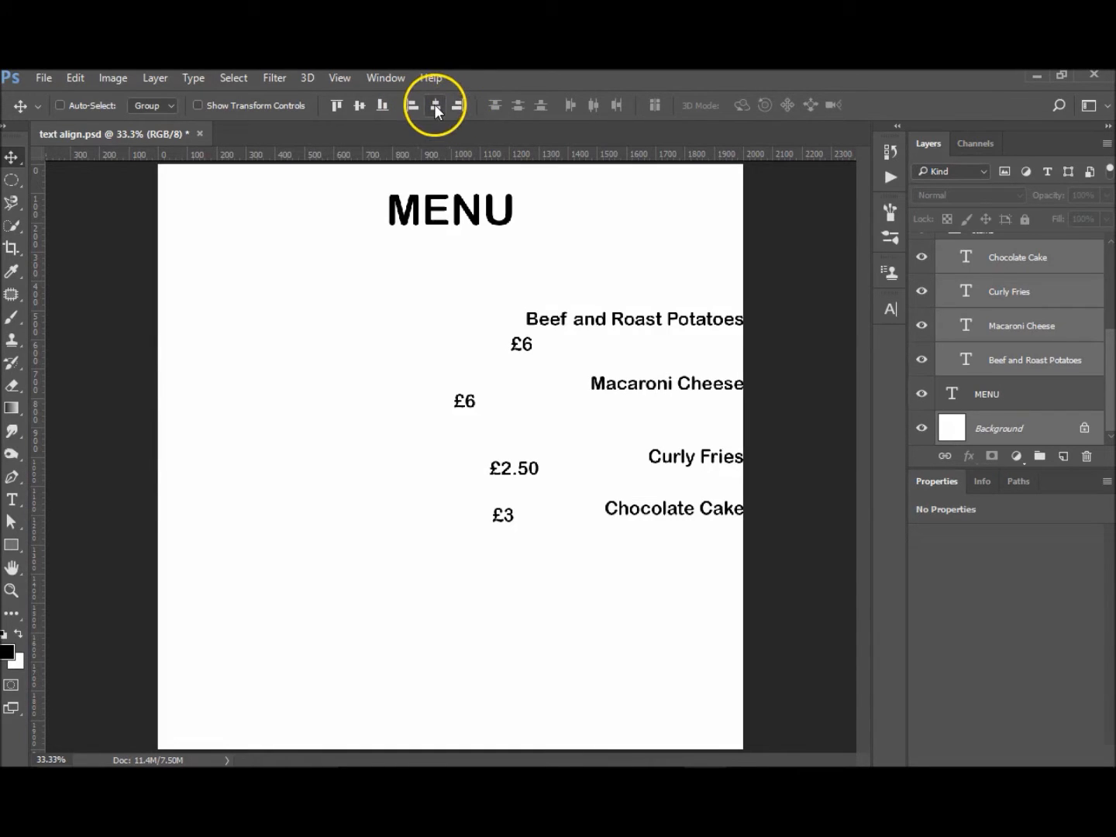
left_click(411, 105)
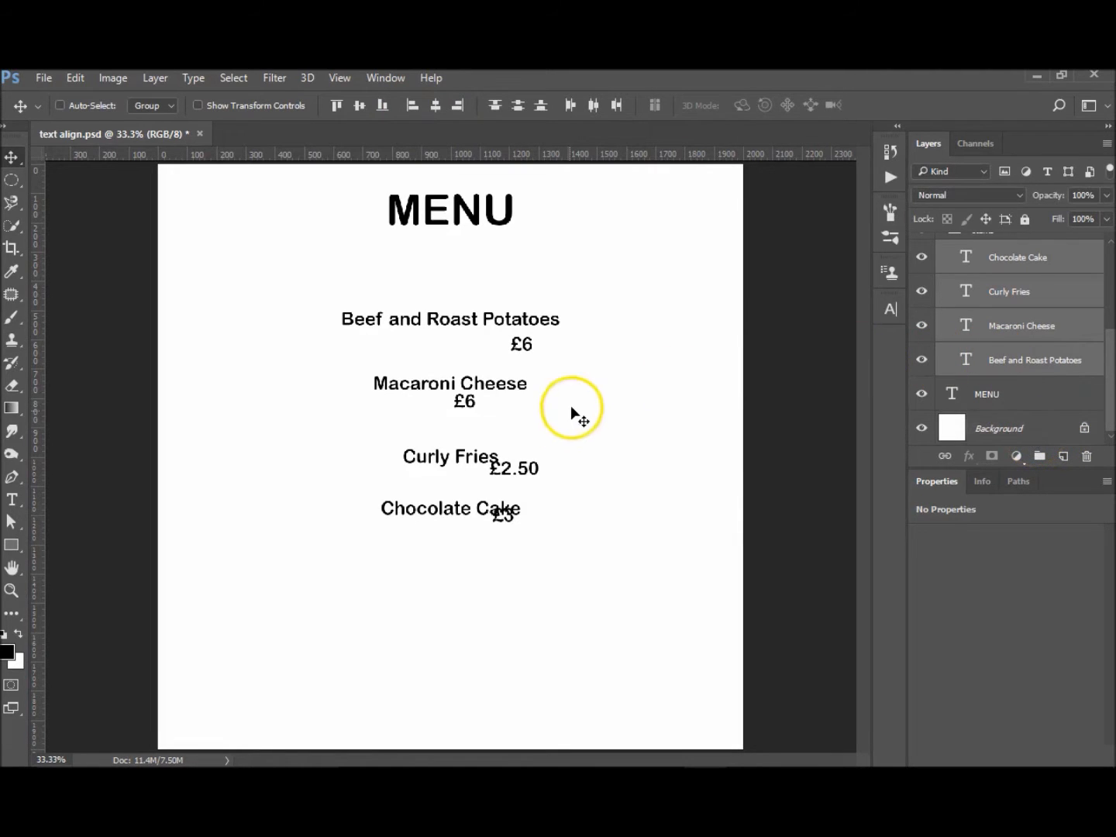
Drag the dish names toward the left margin and align their left edges.
left_click_drag(573, 411, 380, 384)
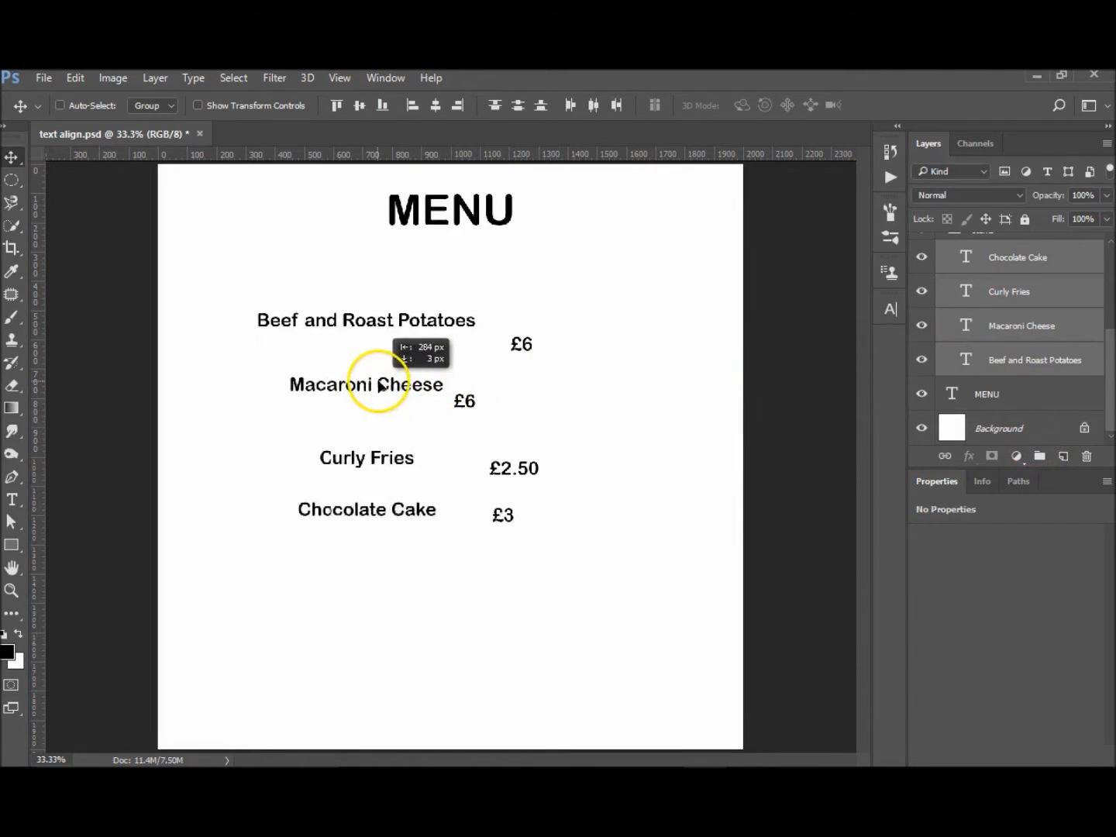
left_click(412, 106)
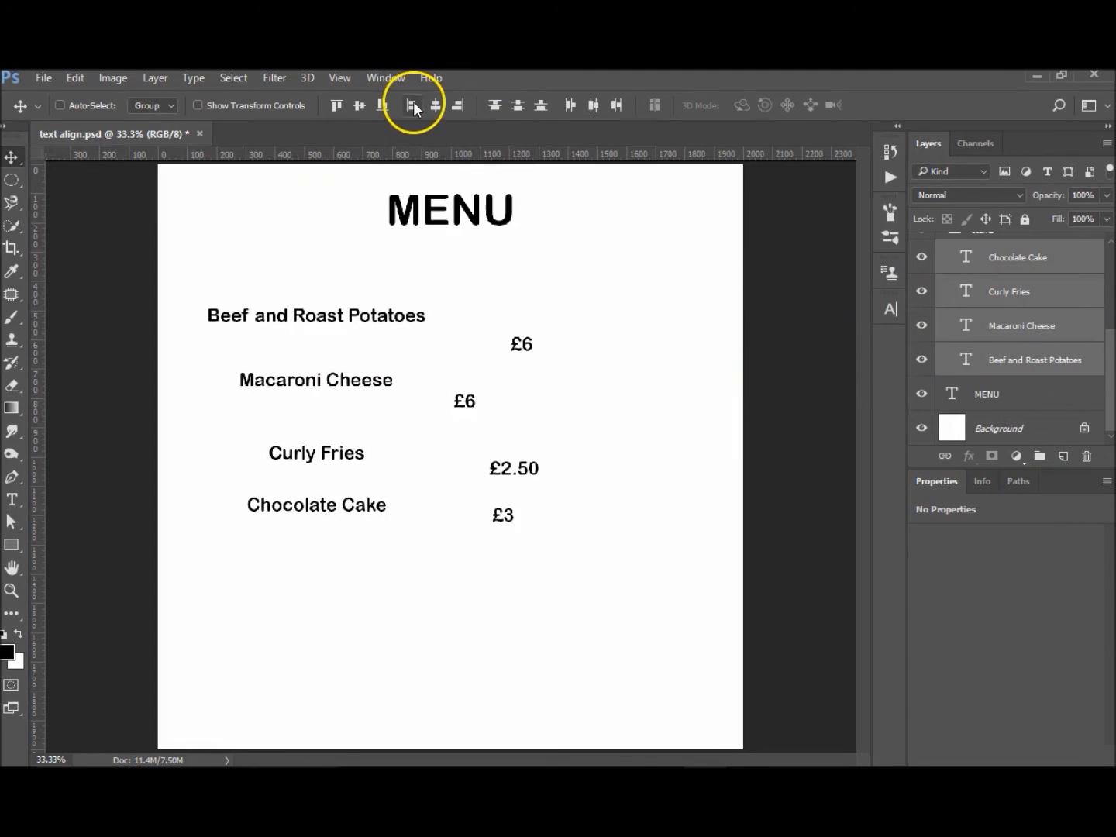
left_click(411, 105)
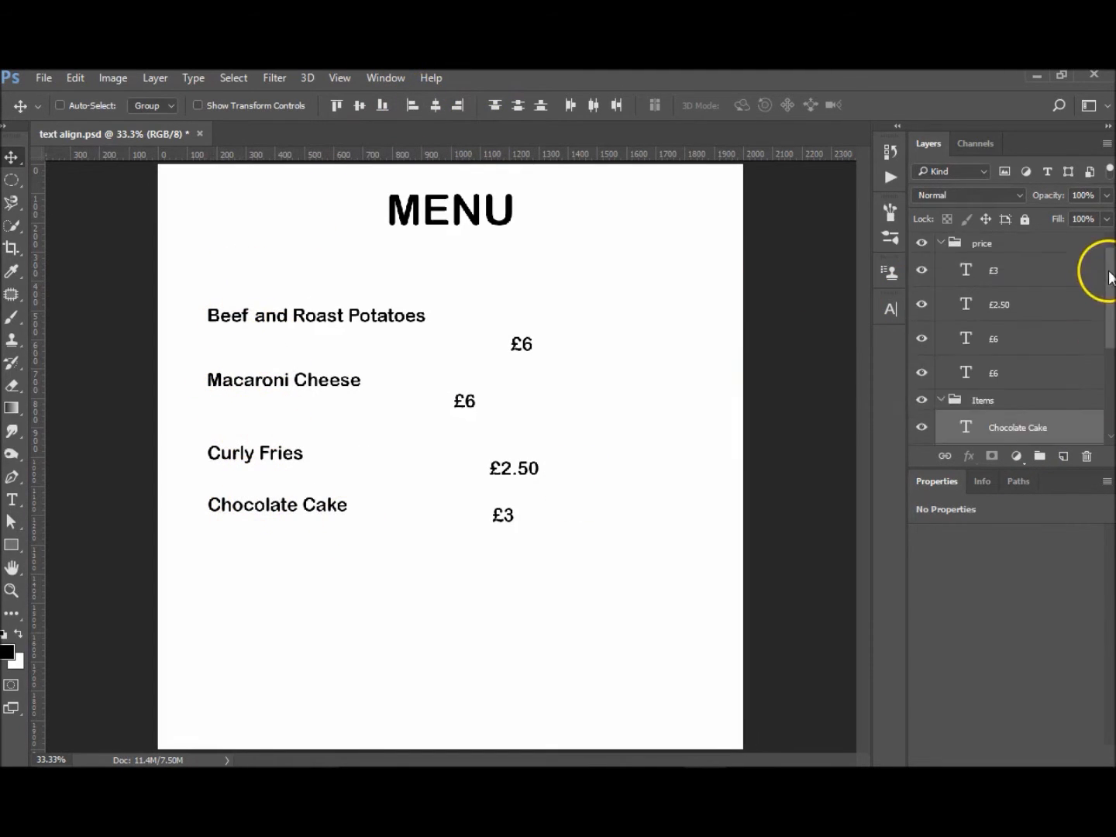
Select the four price layers and align them by right edges, then left edges.
left_click(995, 270)
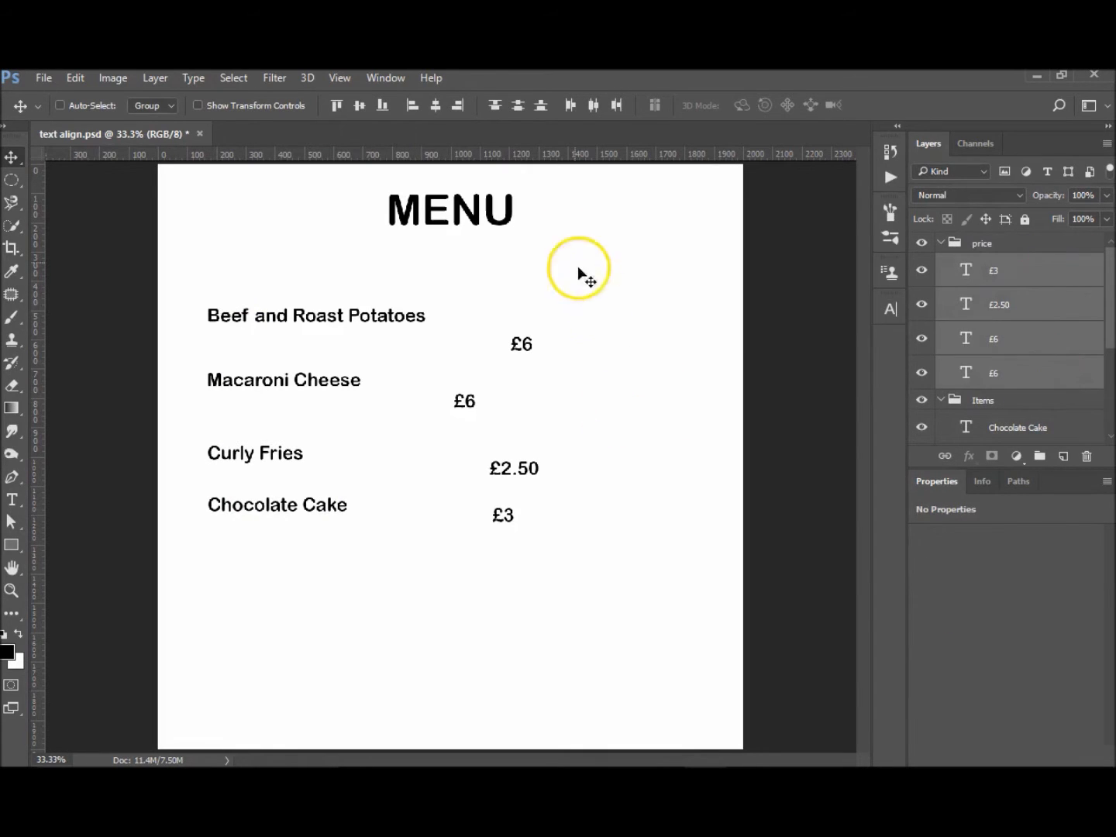
left_click(459, 105)
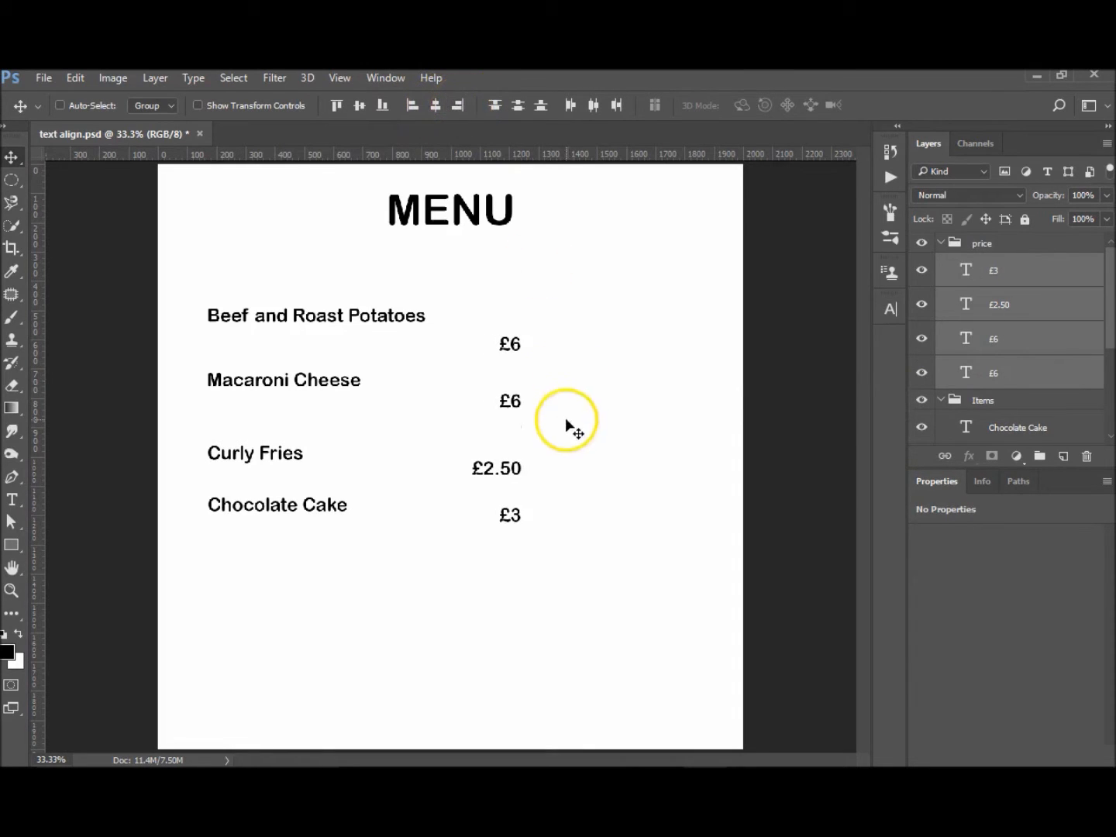
left_click(412, 104)
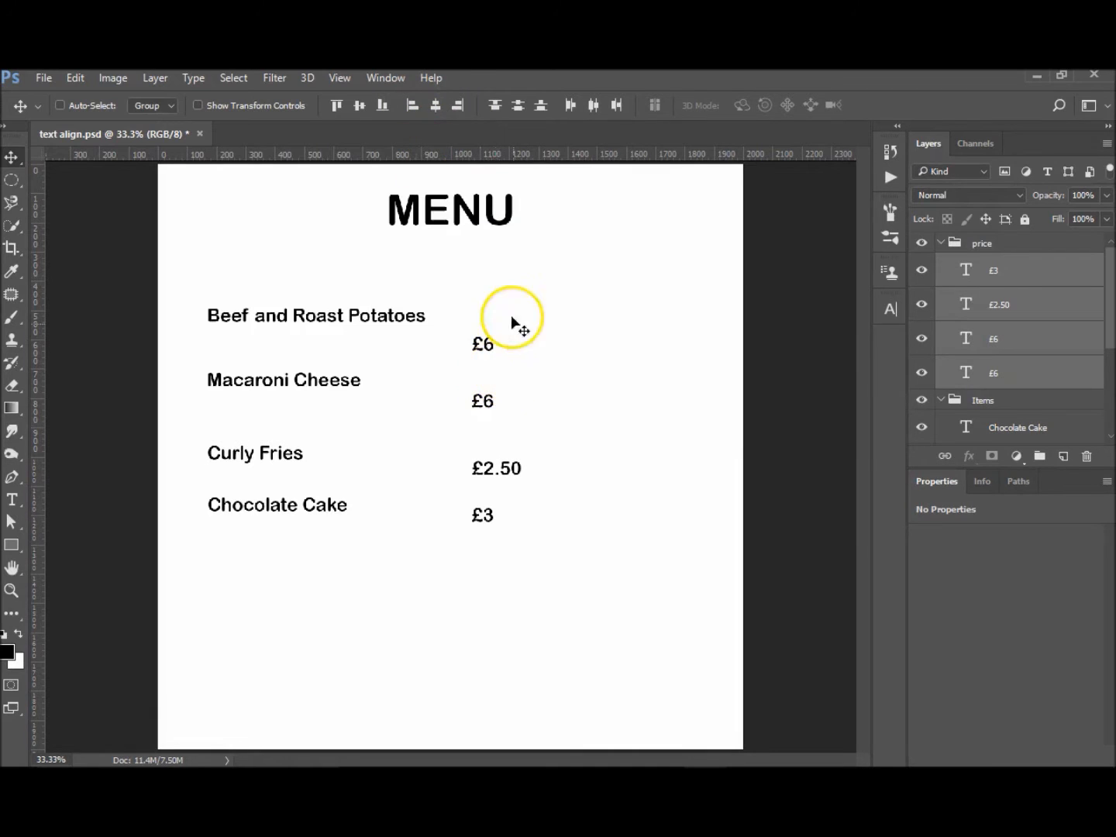
mouse_move(502, 287)
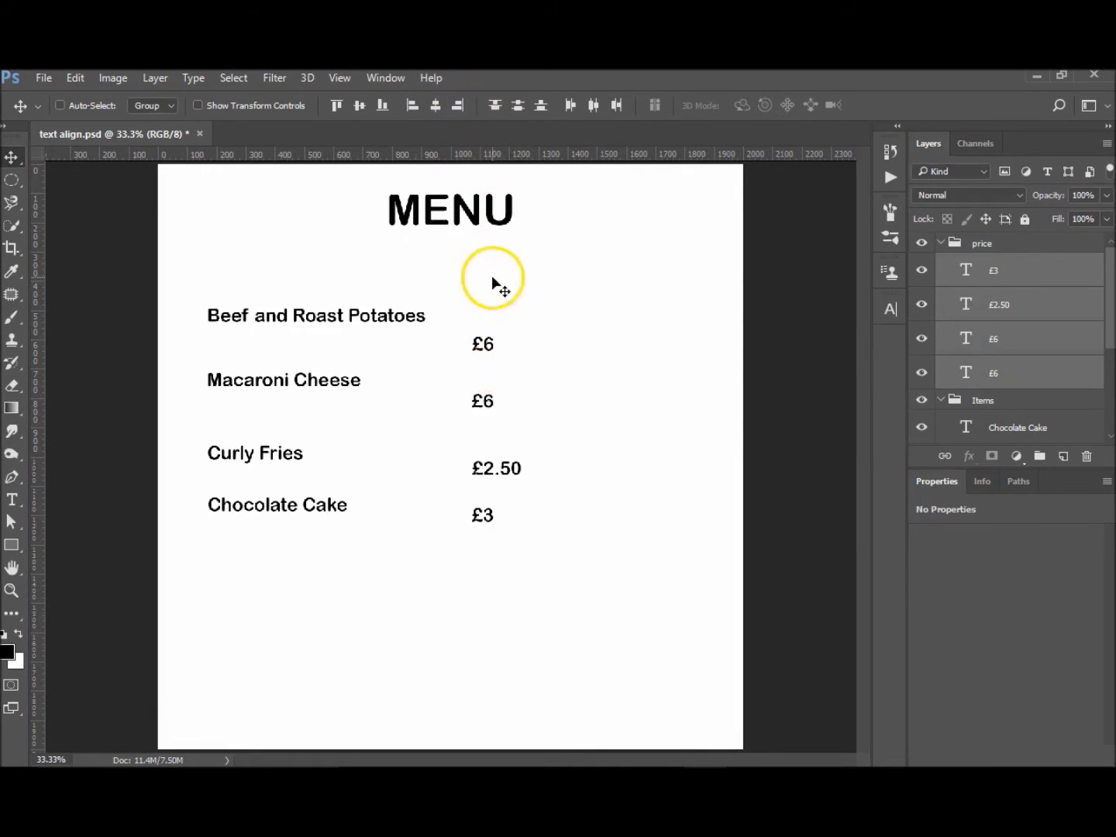
mouse_move(308, 310)
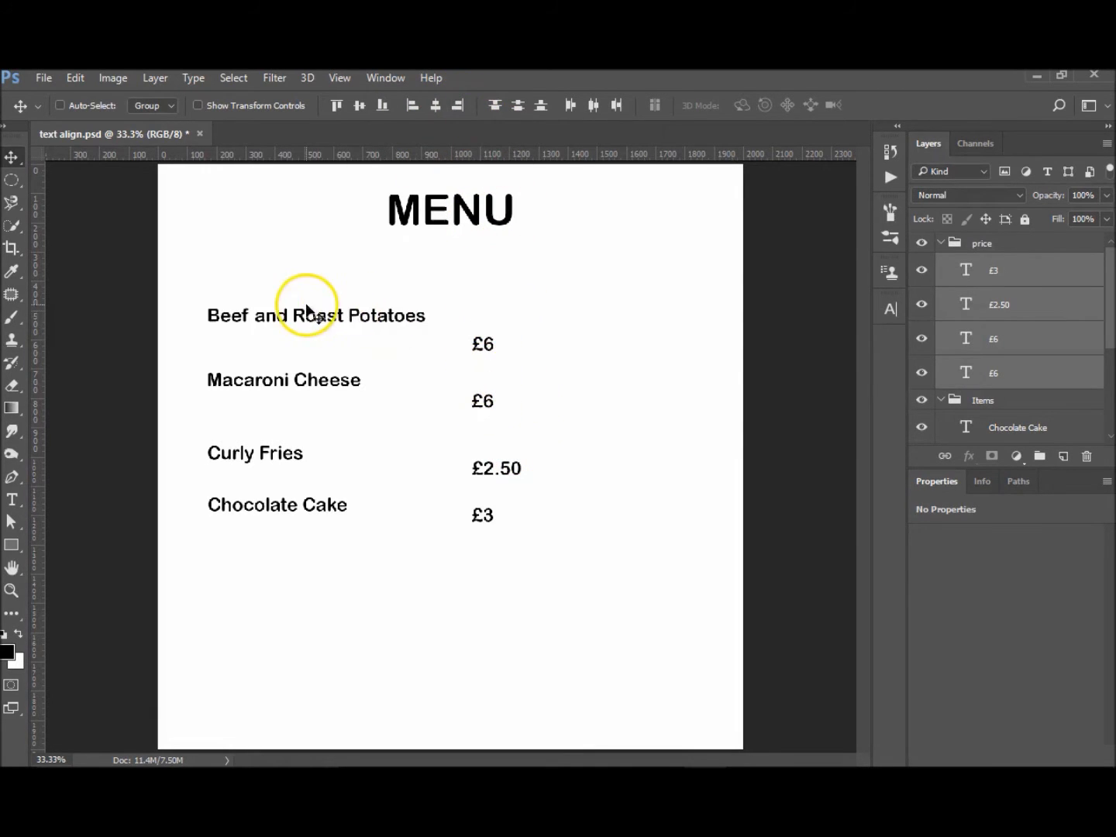
mouse_move(1037, 298)
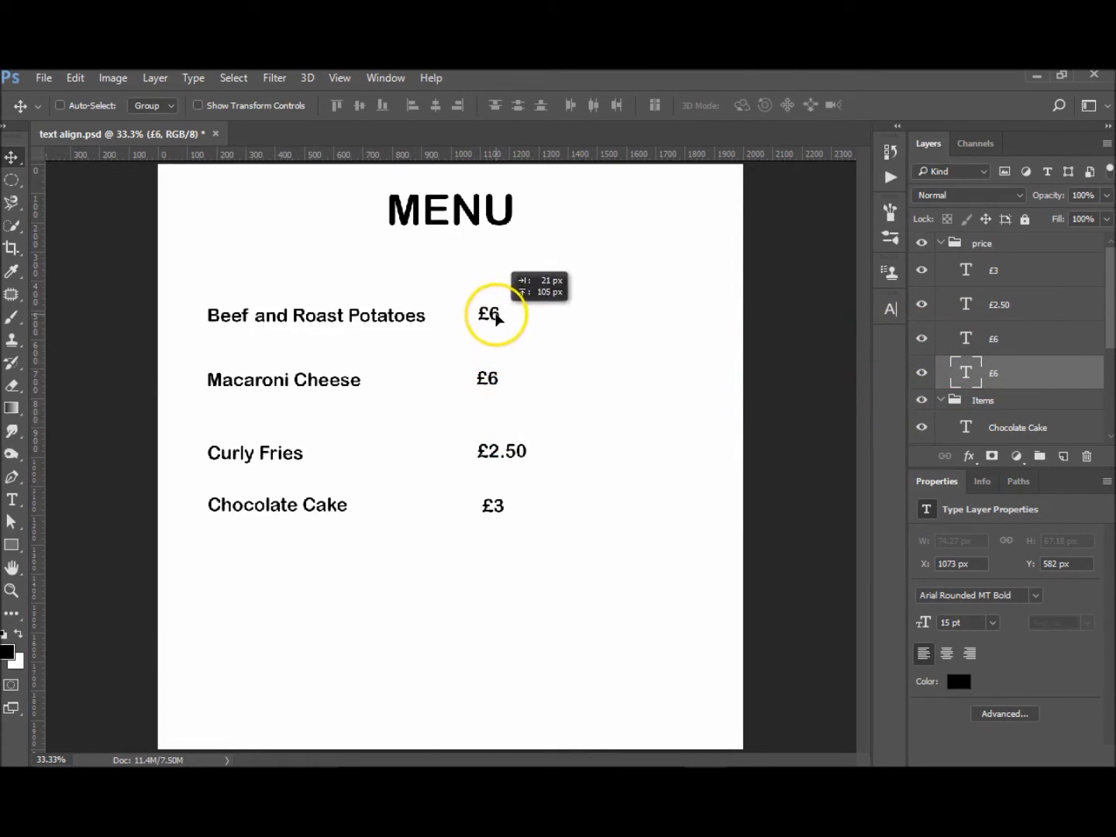
Drag the top £6 price level with Beef and Roast Potatoes.
left_click_drag(497, 314, 485, 335)
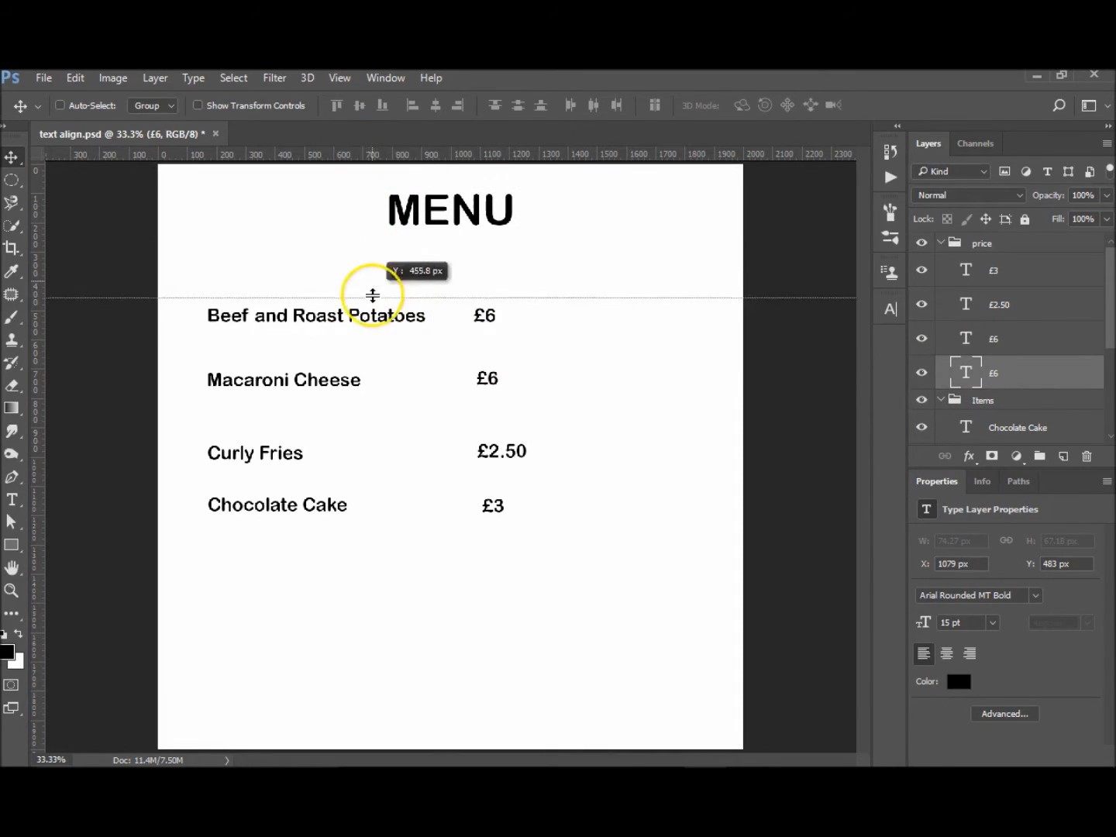
Place horizontal guides under Beef and Roast Potatoes, Curly Fries, Macaroni Cheese and Chocolate Cake.
left_click_drag(372, 294, 372, 325)
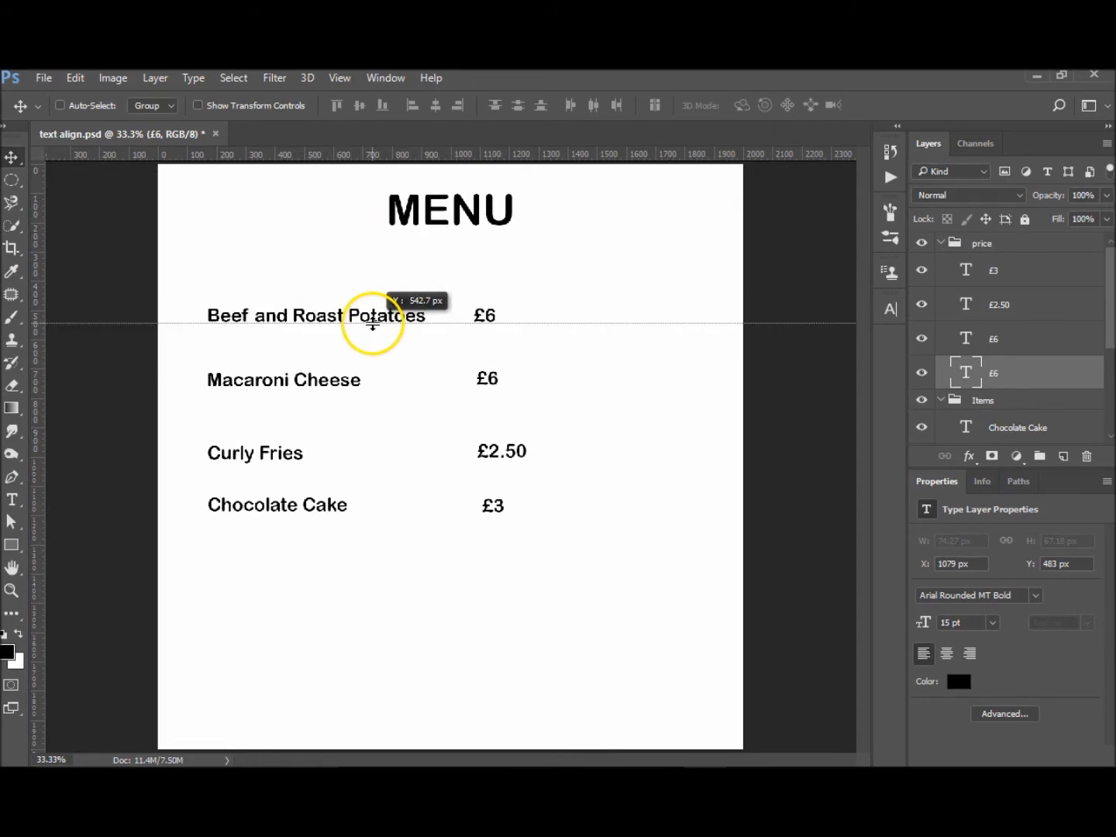
left_click_drag(372, 324, 347, 374)
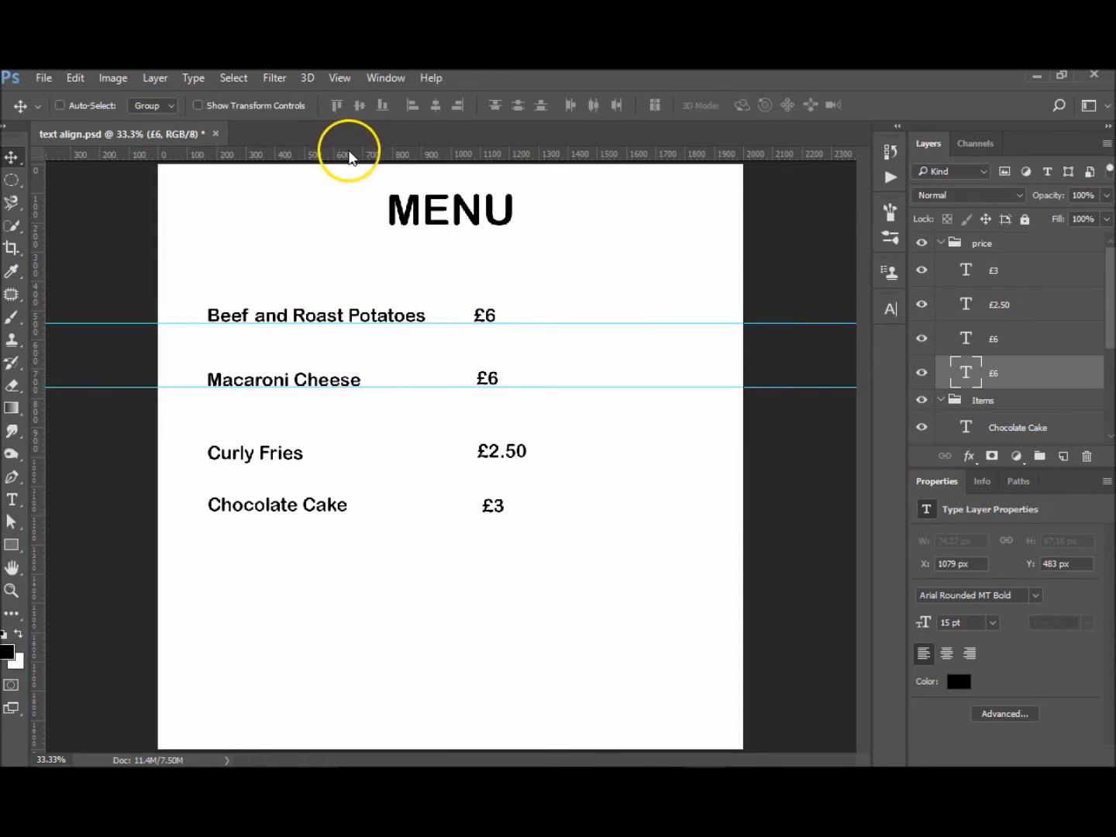
left_click_drag(345, 153, 329, 461)
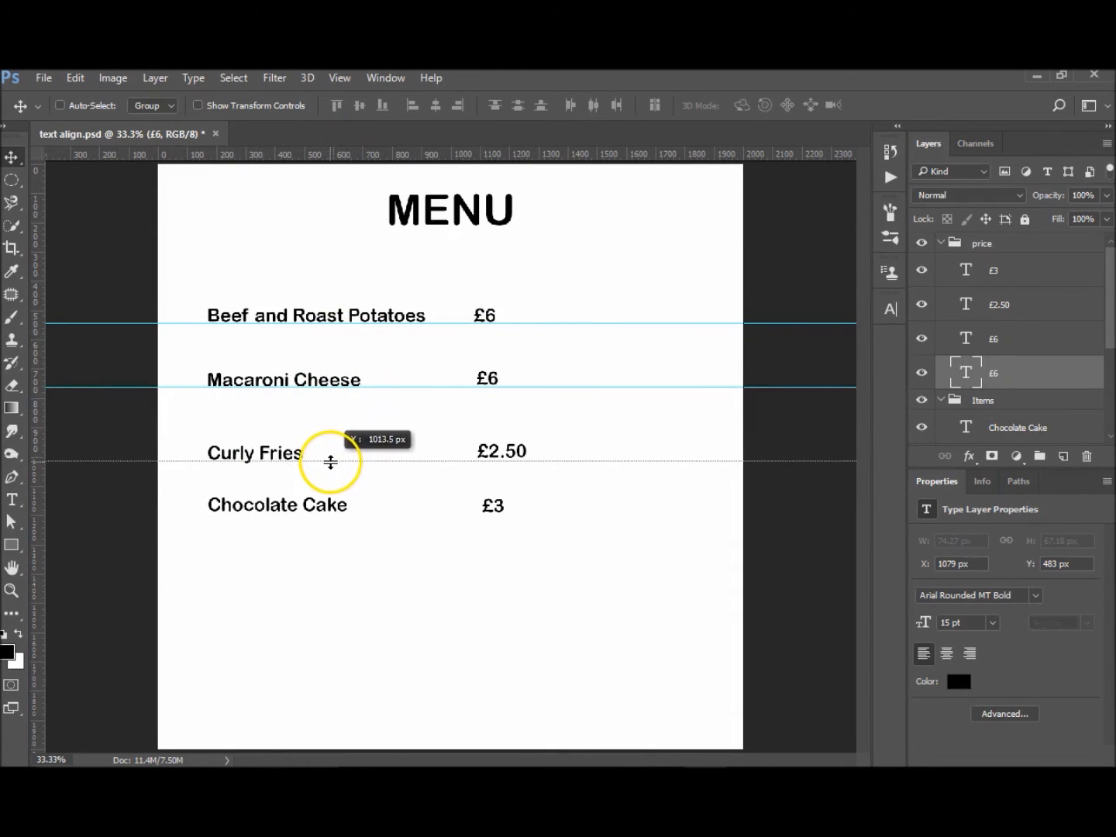
left_click_drag(329, 461, 389, 223)
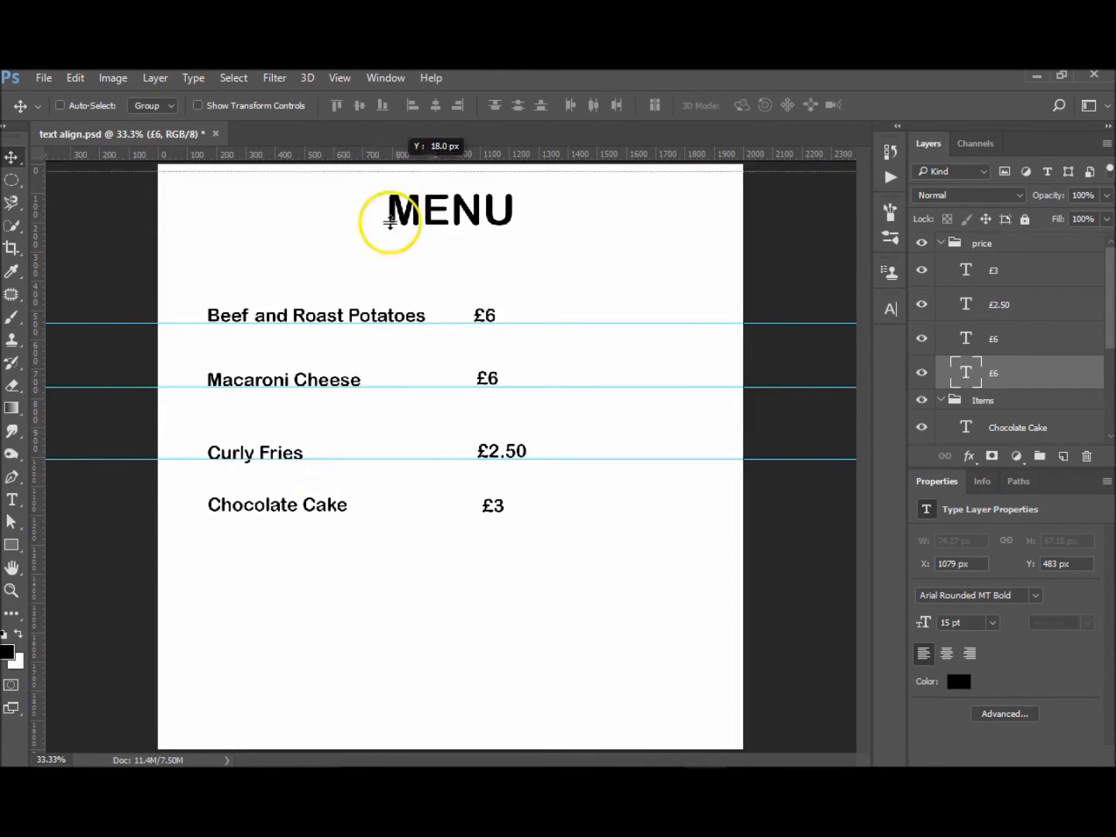
left_click_drag(390, 223, 374, 514)
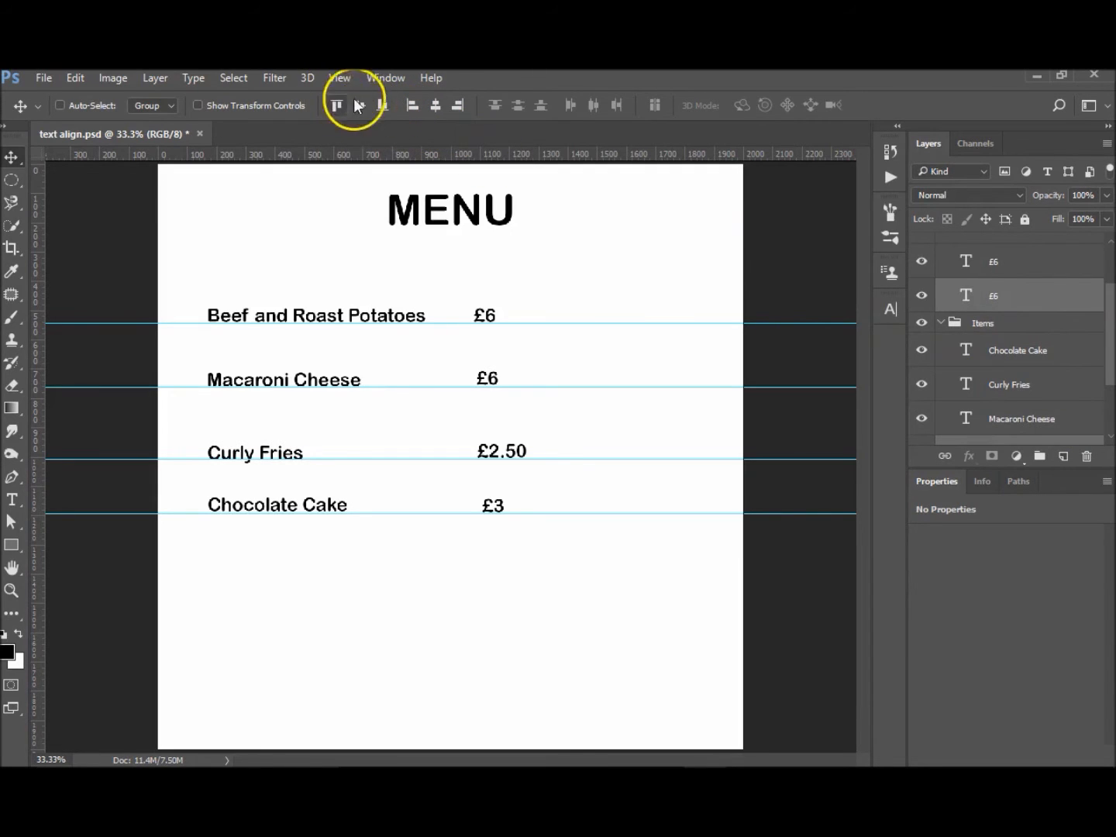
mouse_move(359, 105)
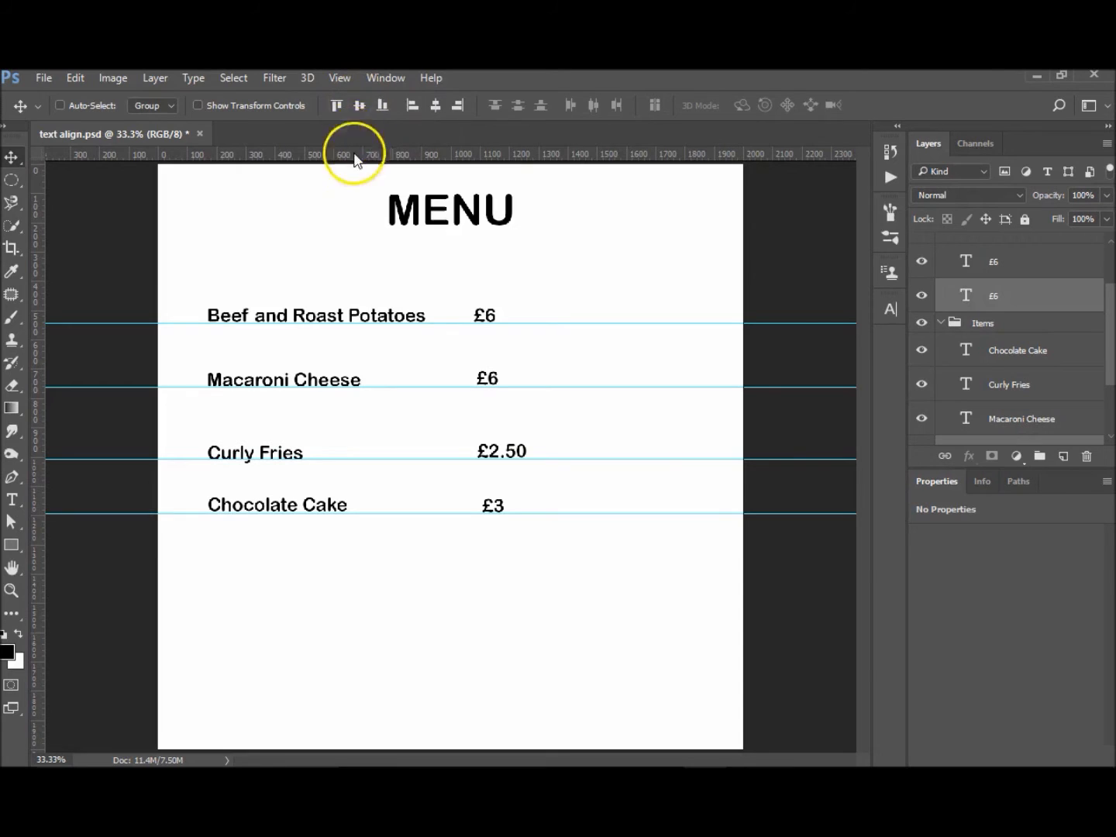
mouse_move(685, 336)
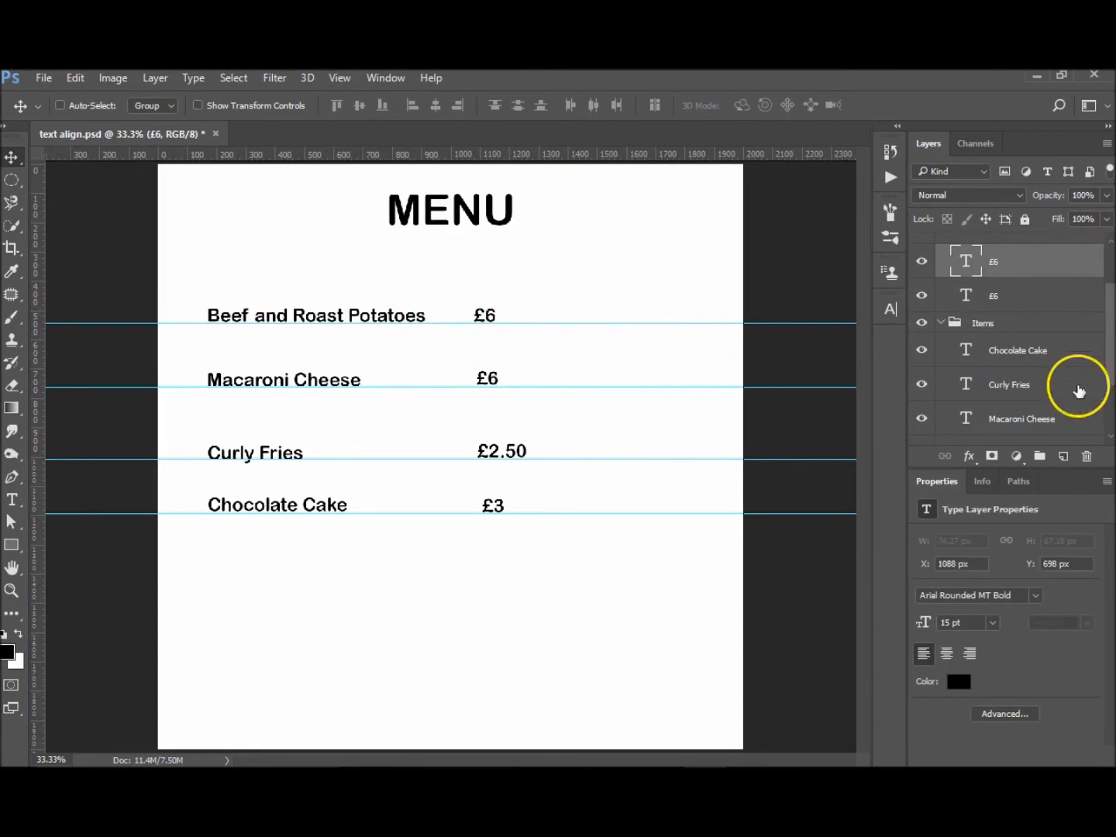
left_click(1020, 418)
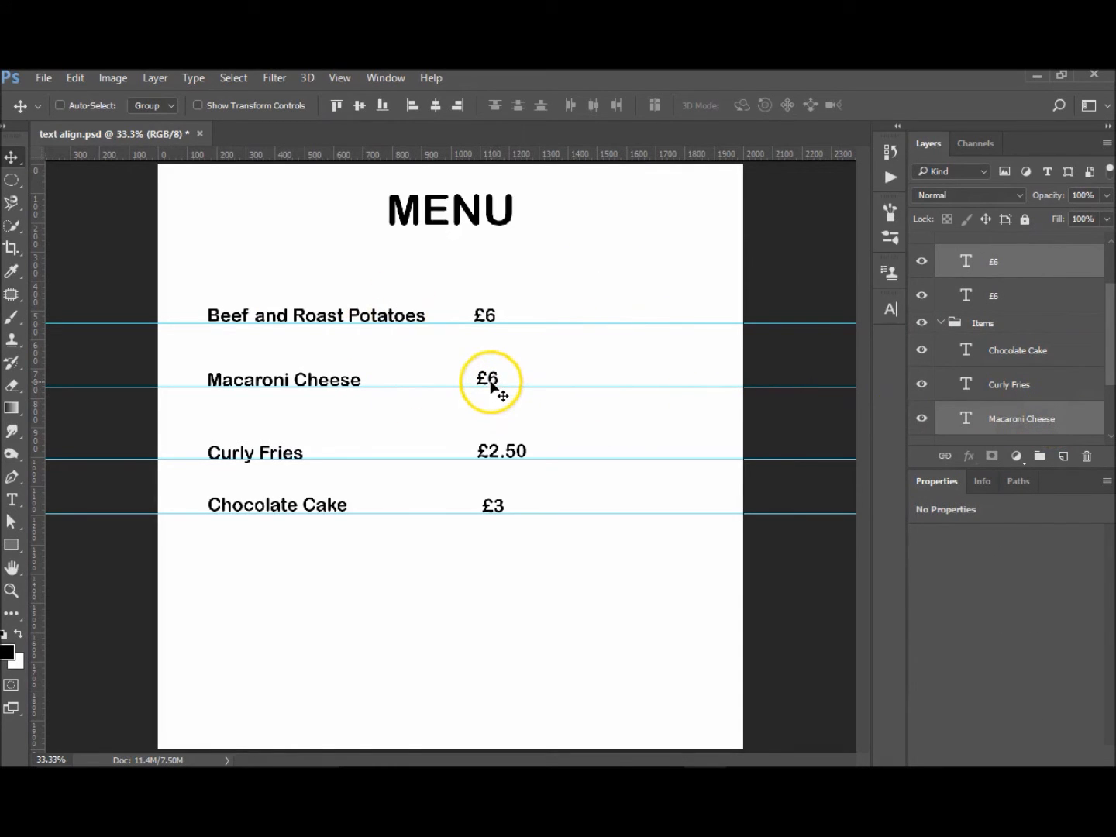
left_click(359, 106)
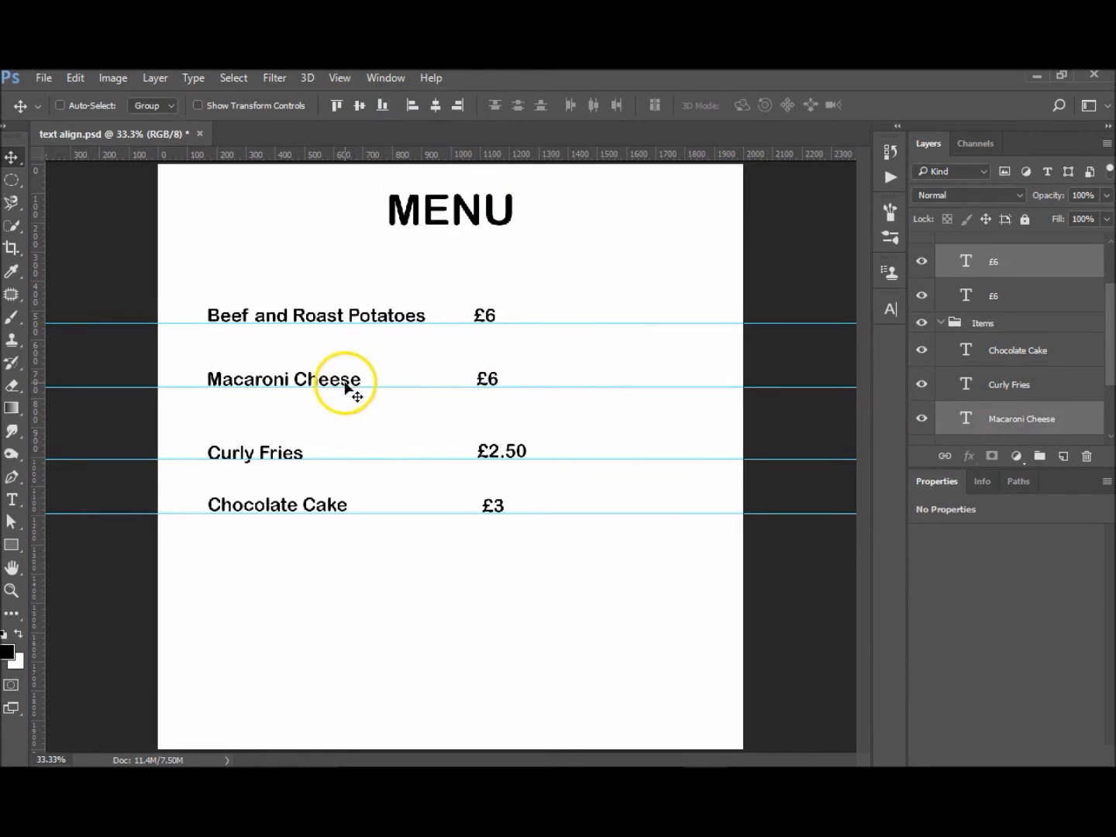
left_click(1008, 383)
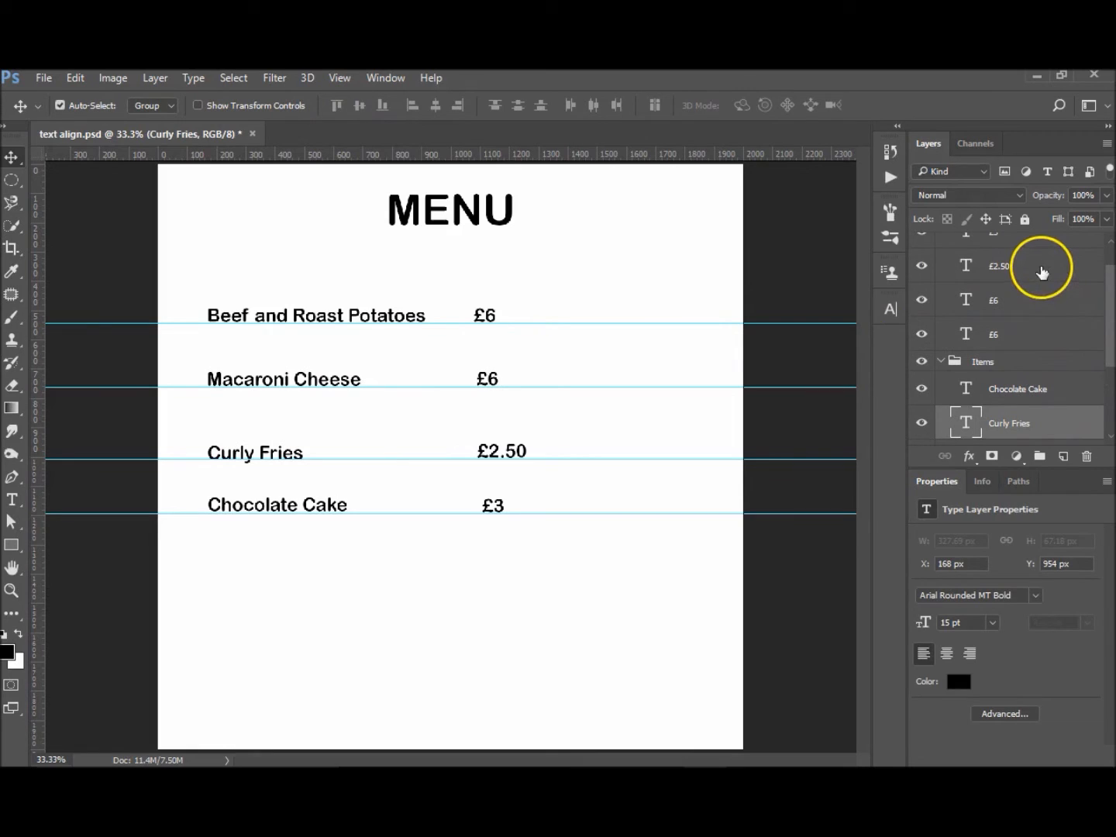
left_click(360, 105)
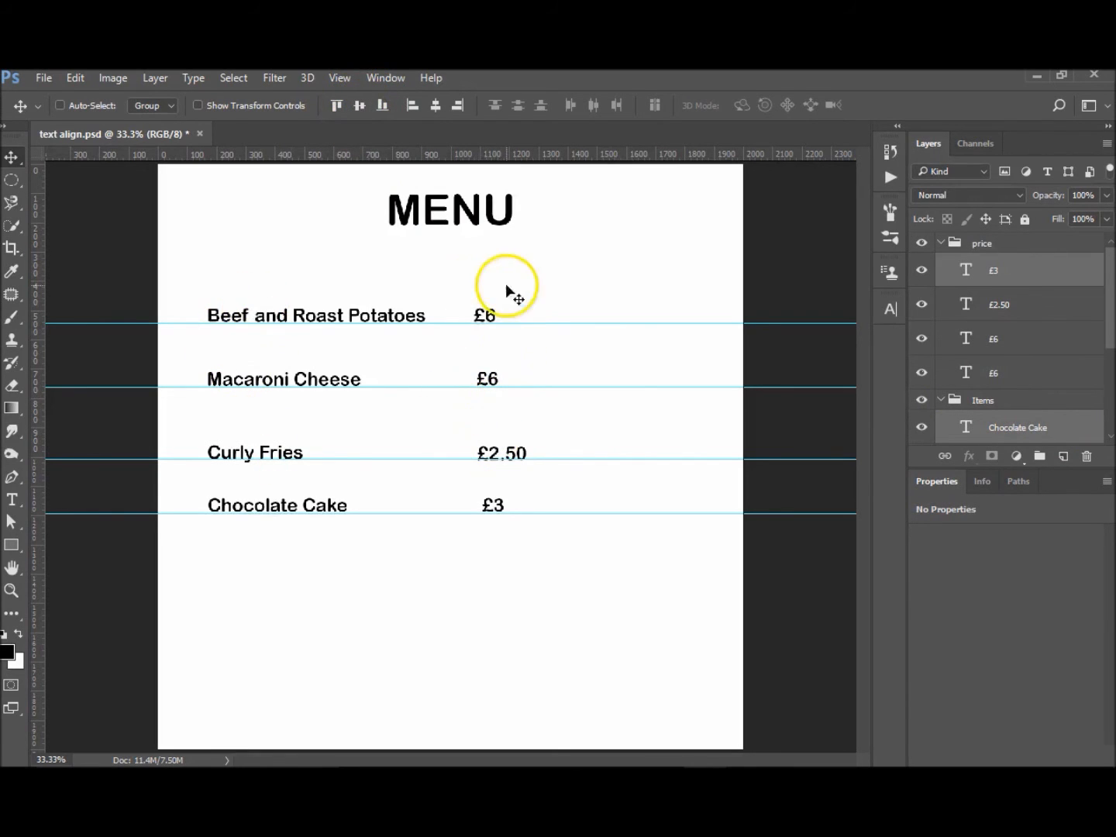
mouse_move(1101, 334)
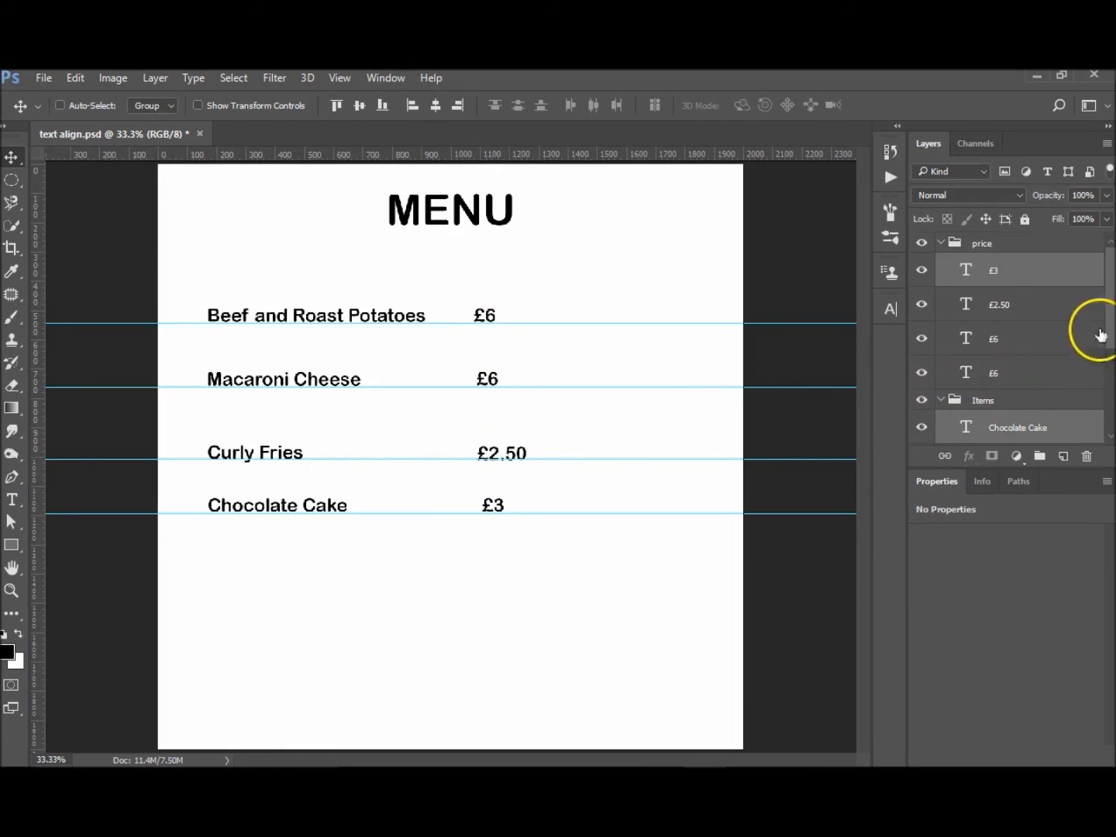
Select the four price layers and align them by horizontal centers, then left edges.
left_click(993, 372)
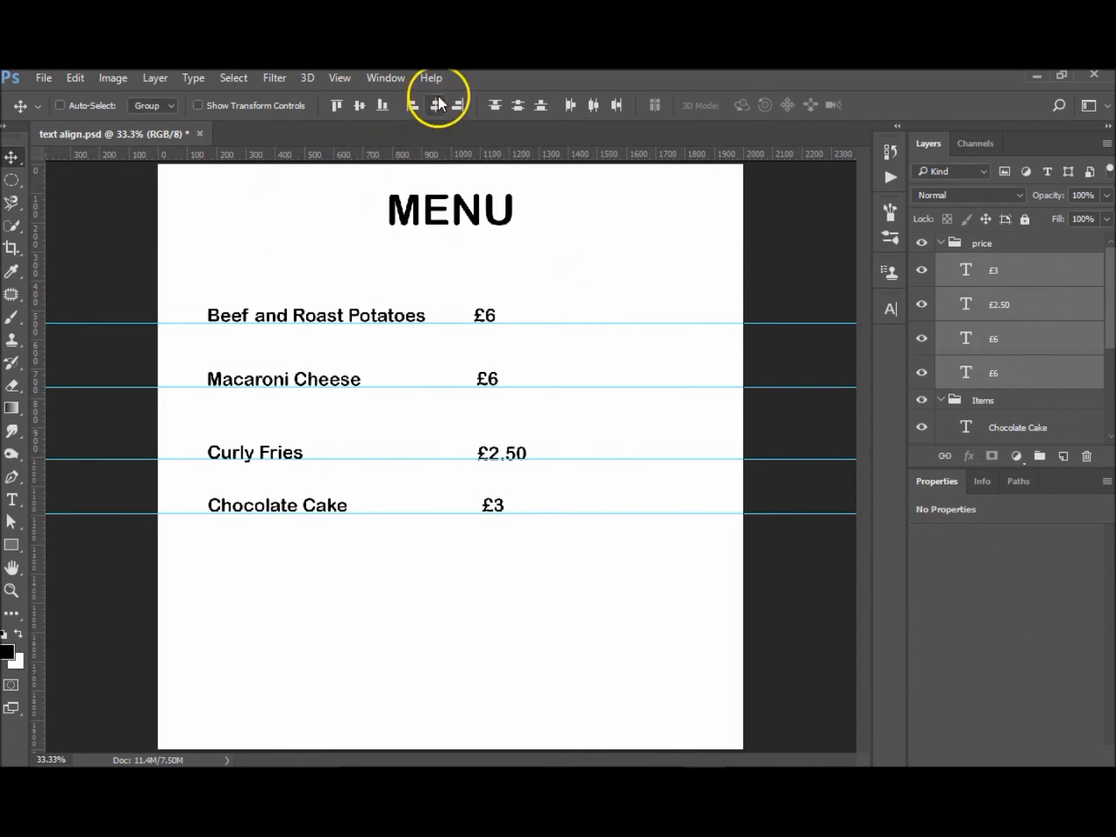
left_click(435, 104)
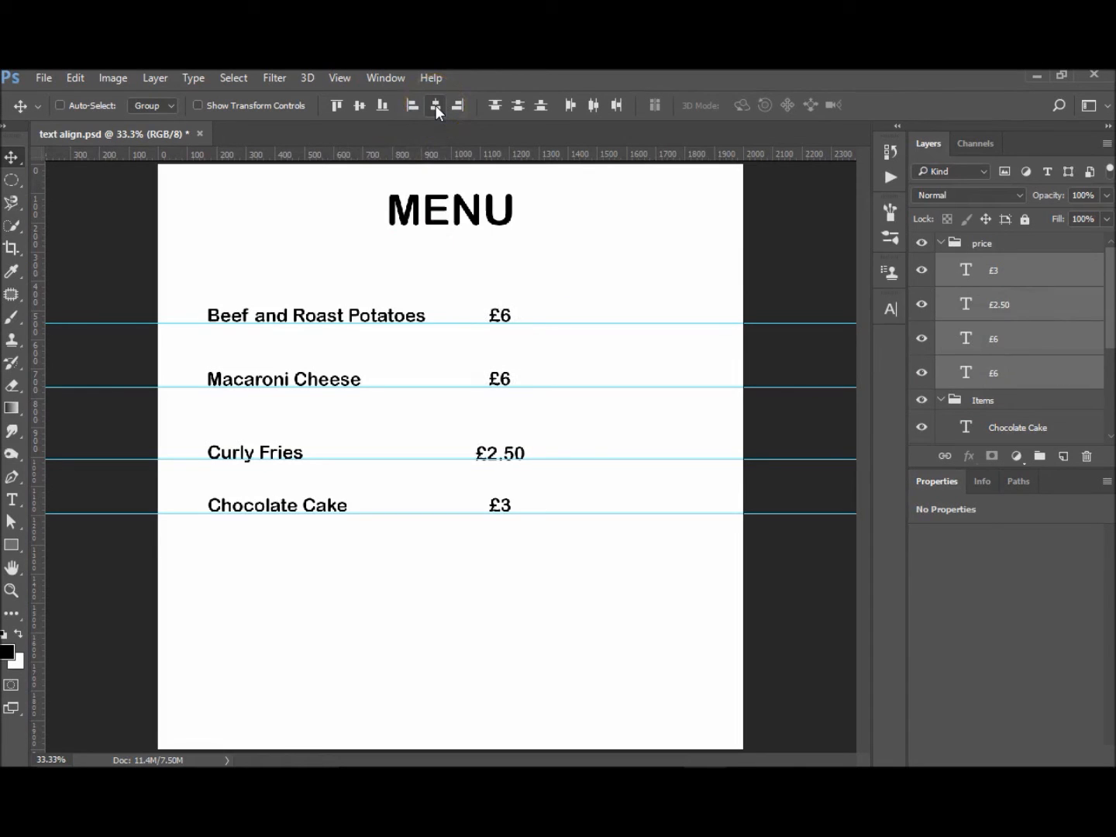
left_click(436, 105)
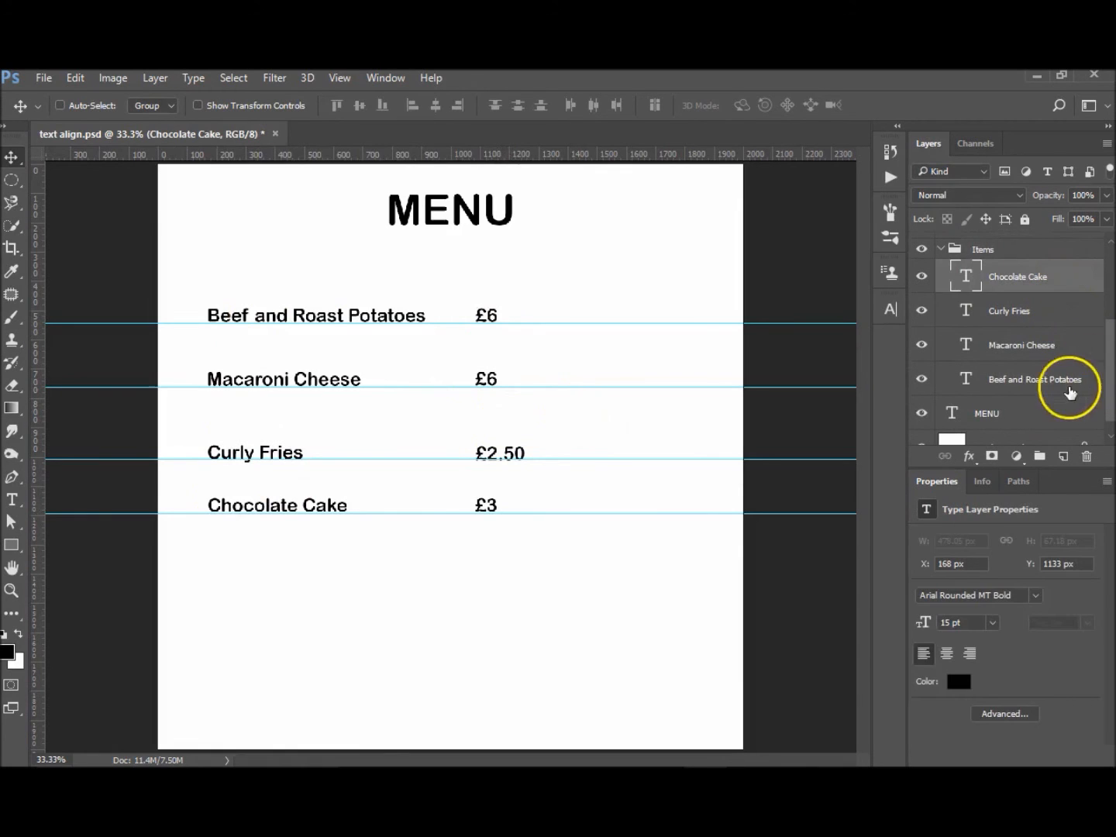
Select all four dish-name layers and apply Distribute Top Edges.
left_click(412, 106)
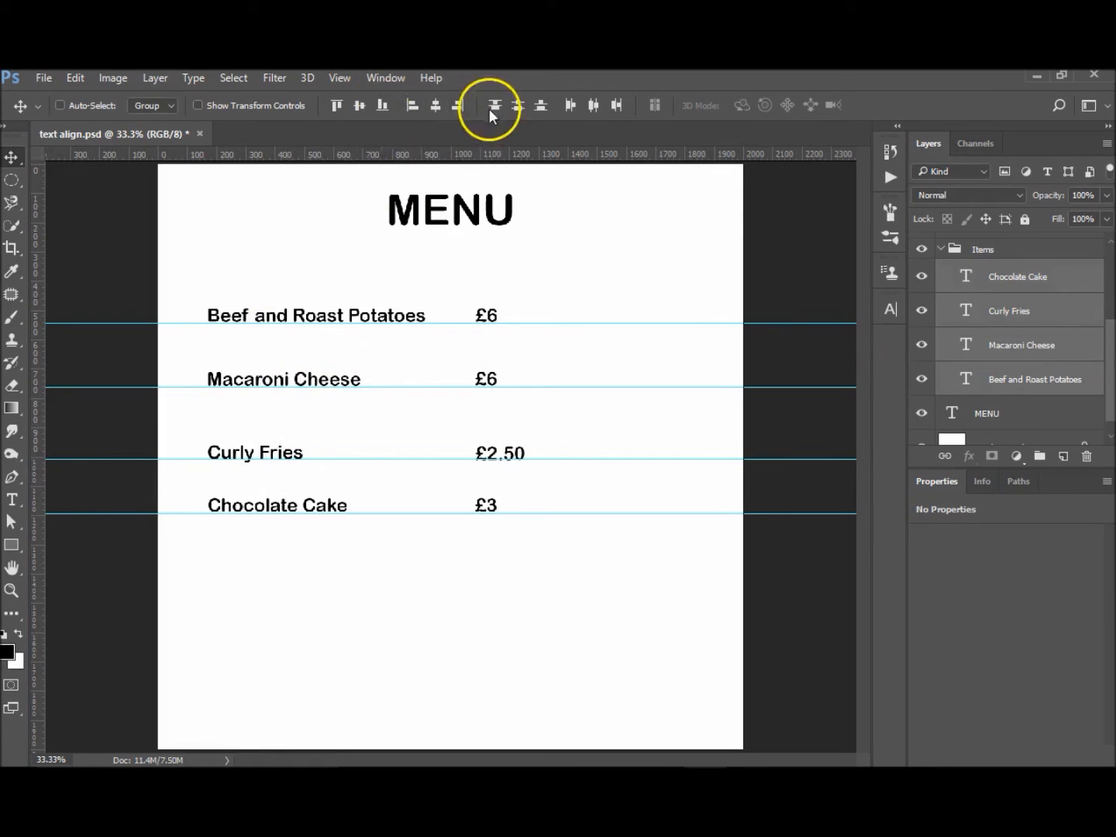
left_click(495, 105)
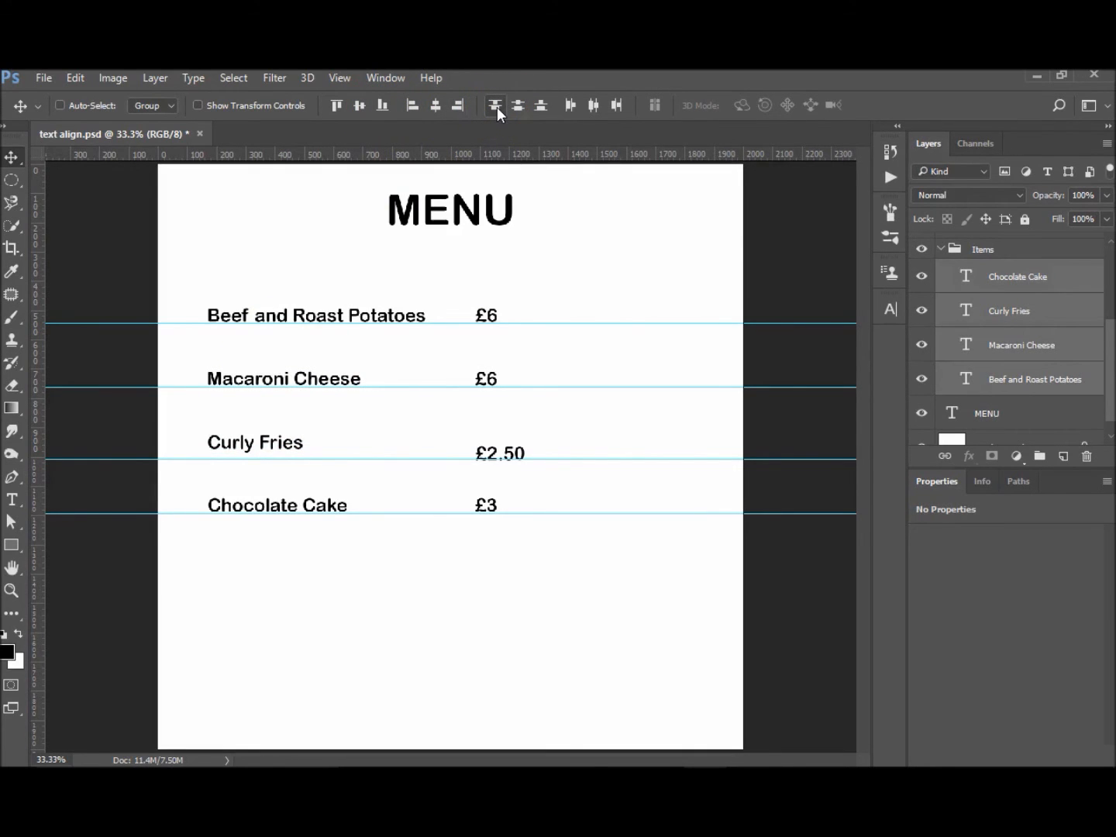
mouse_move(494, 105)
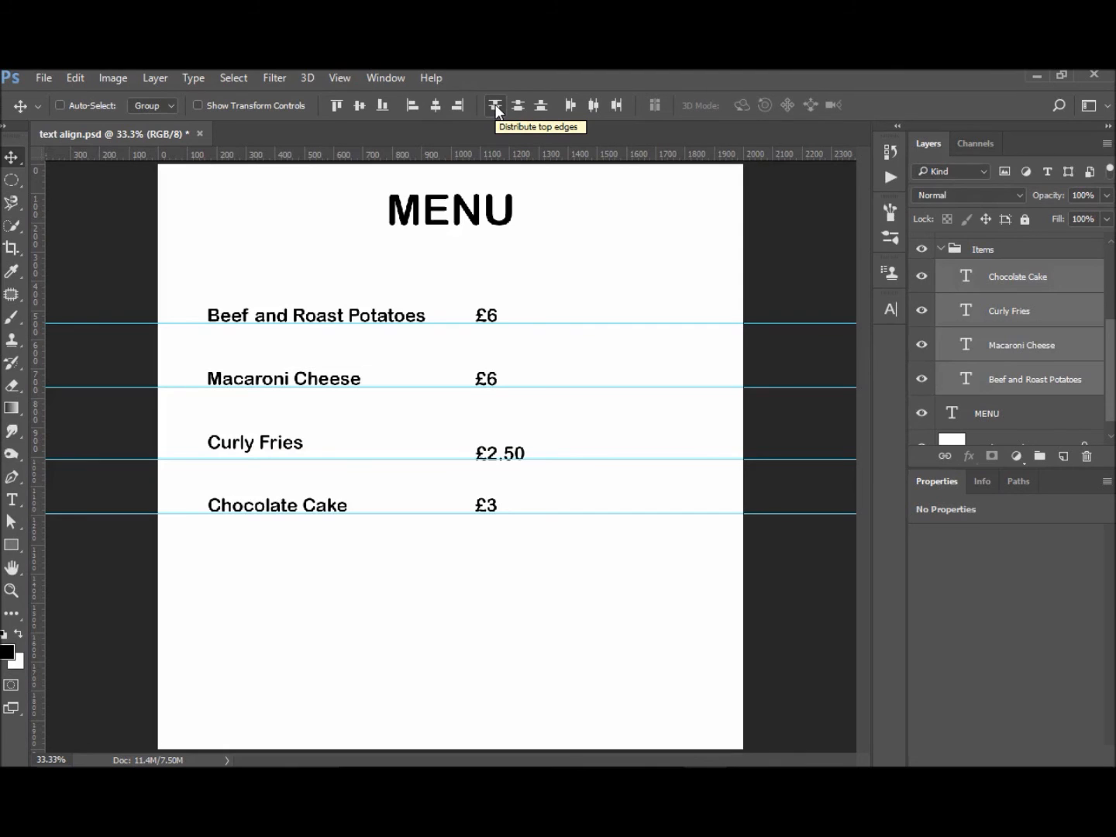
mouse_move(541, 105)
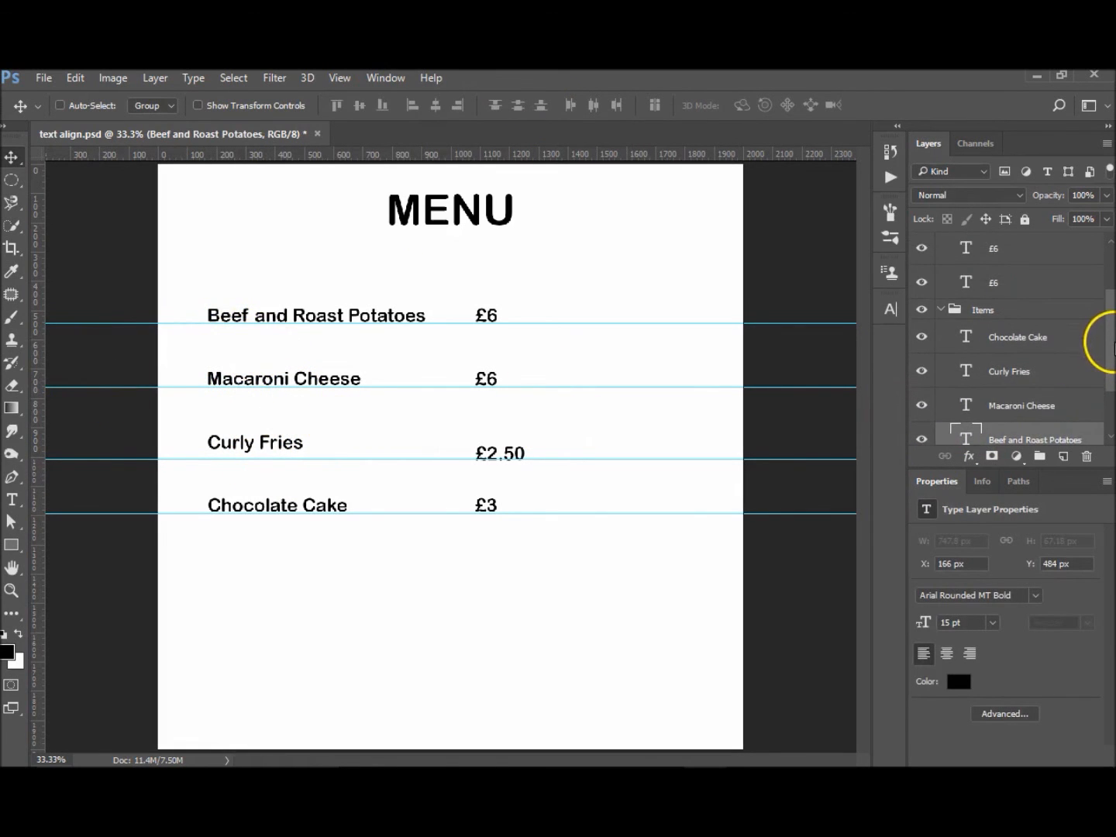
mouse_move(259, 457)
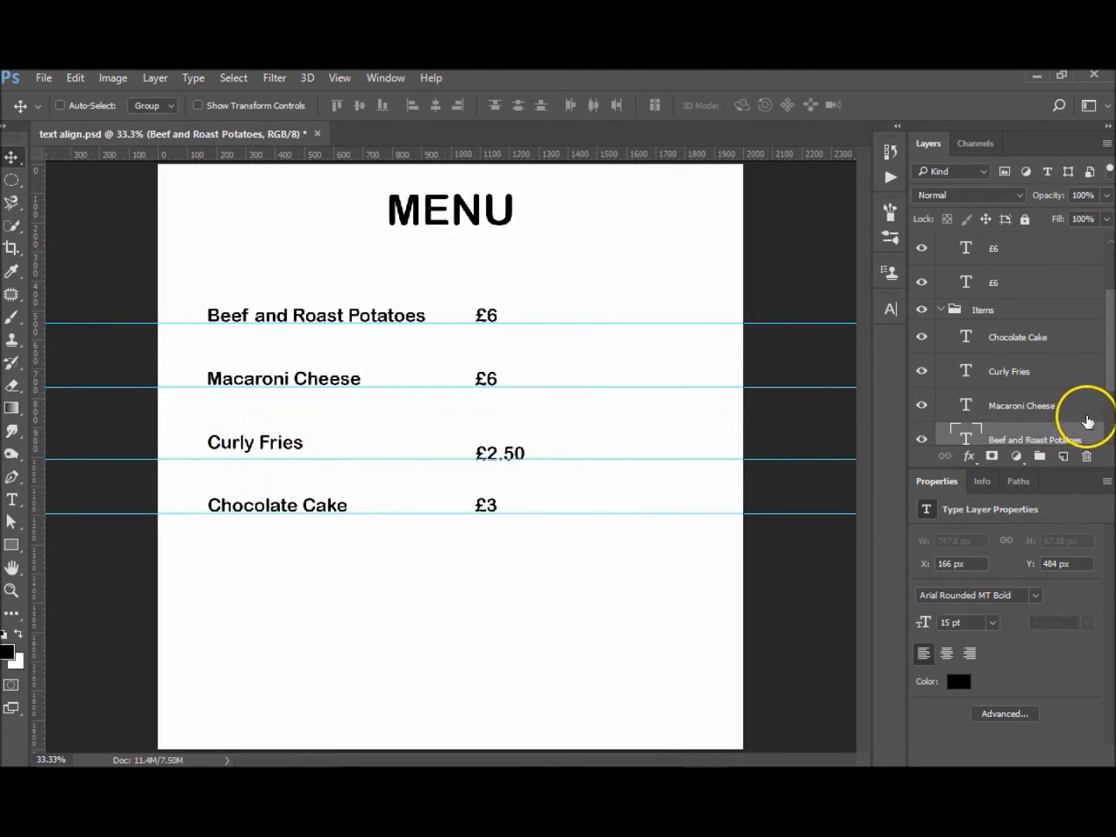
mouse_move(1090, 372)
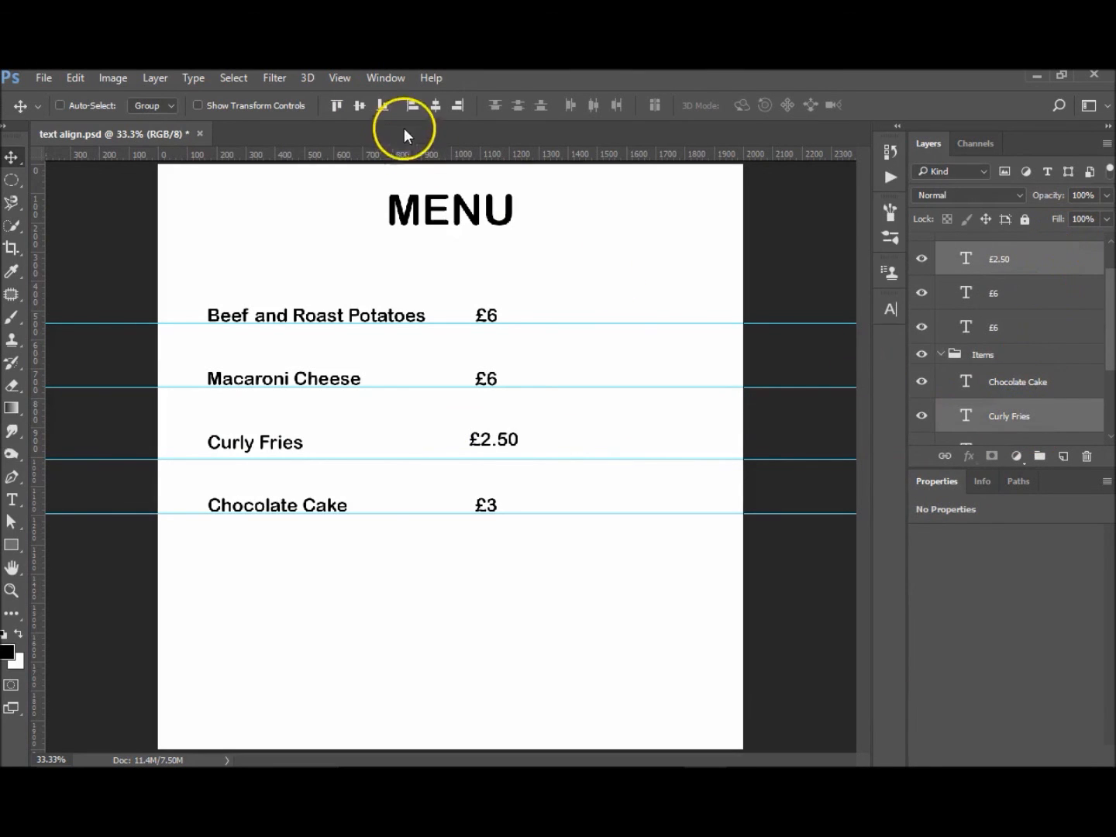
Align the bottom edges of £2.50 and Curly Fries so they sit level.
left_click(359, 104)
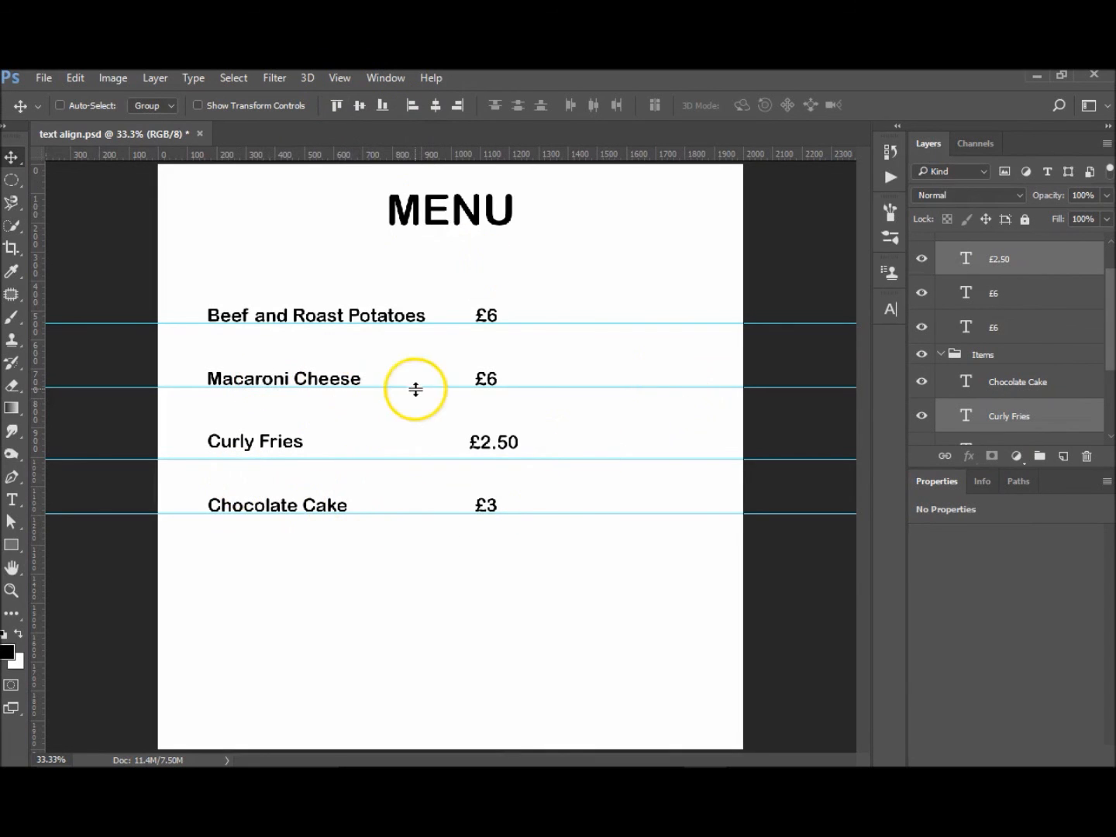
mouse_move(336, 477)
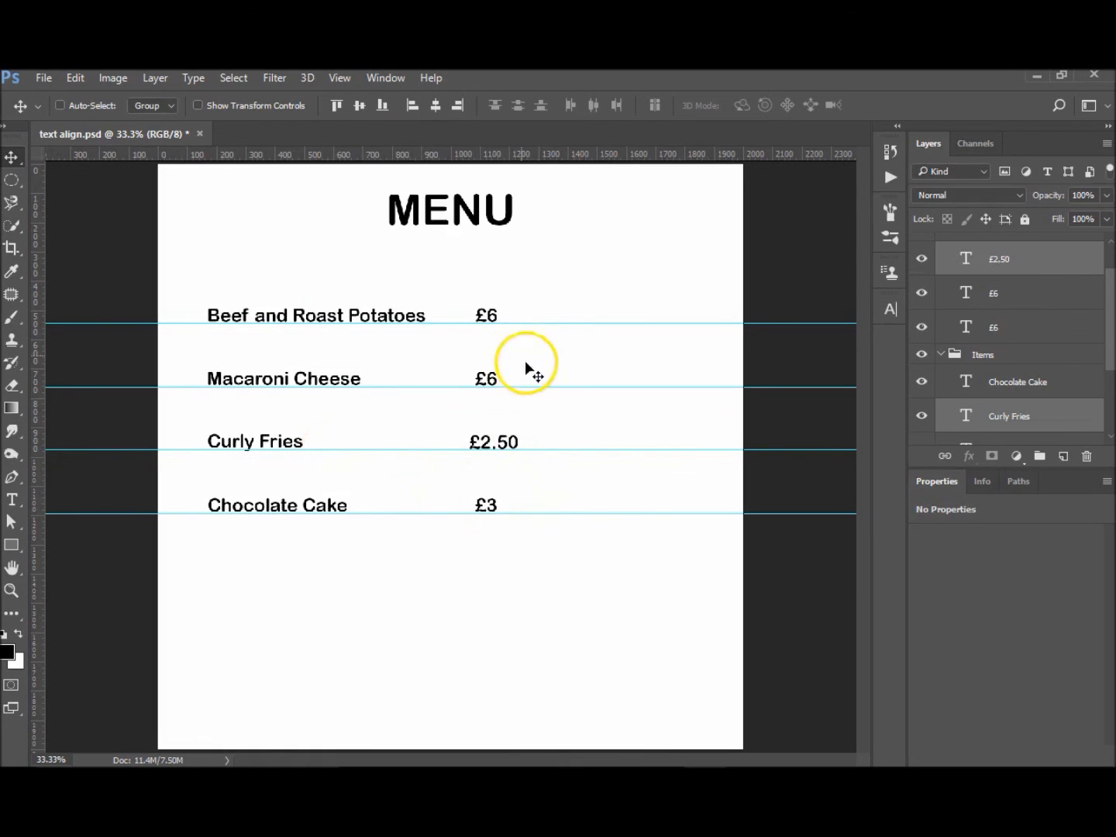
mouse_move(1079, 343)
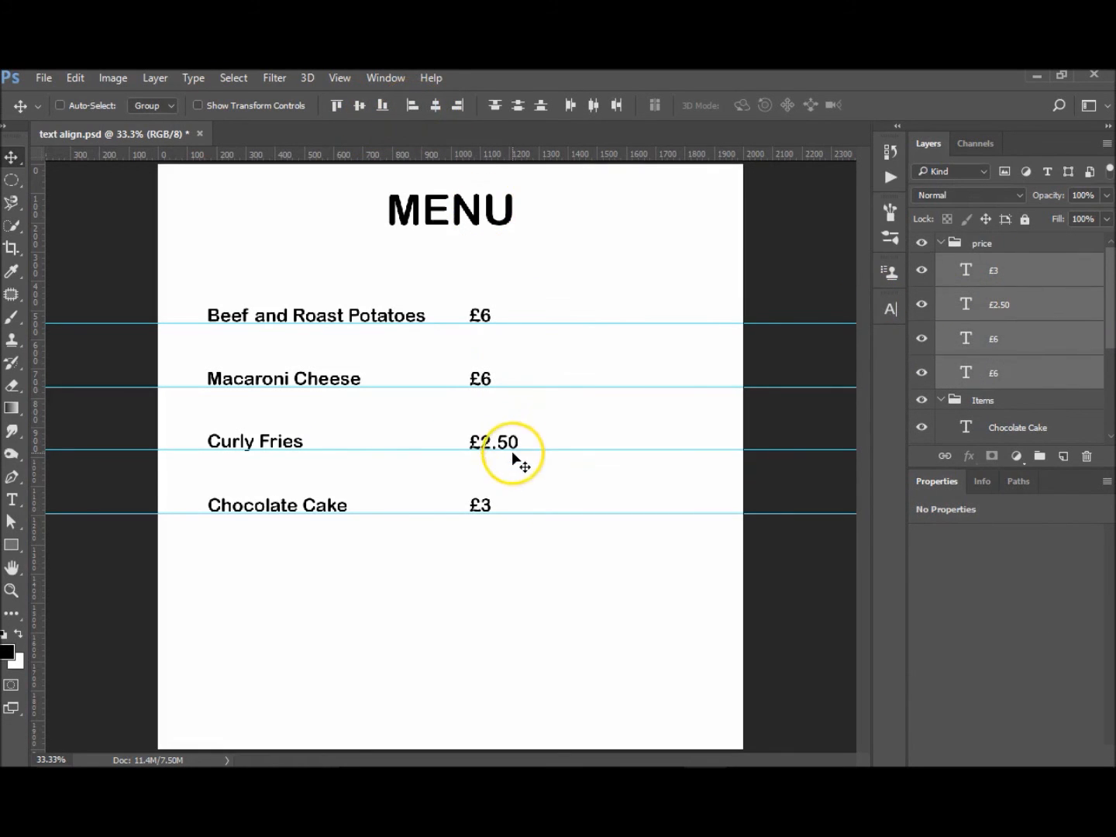
mouse_move(481, 562)
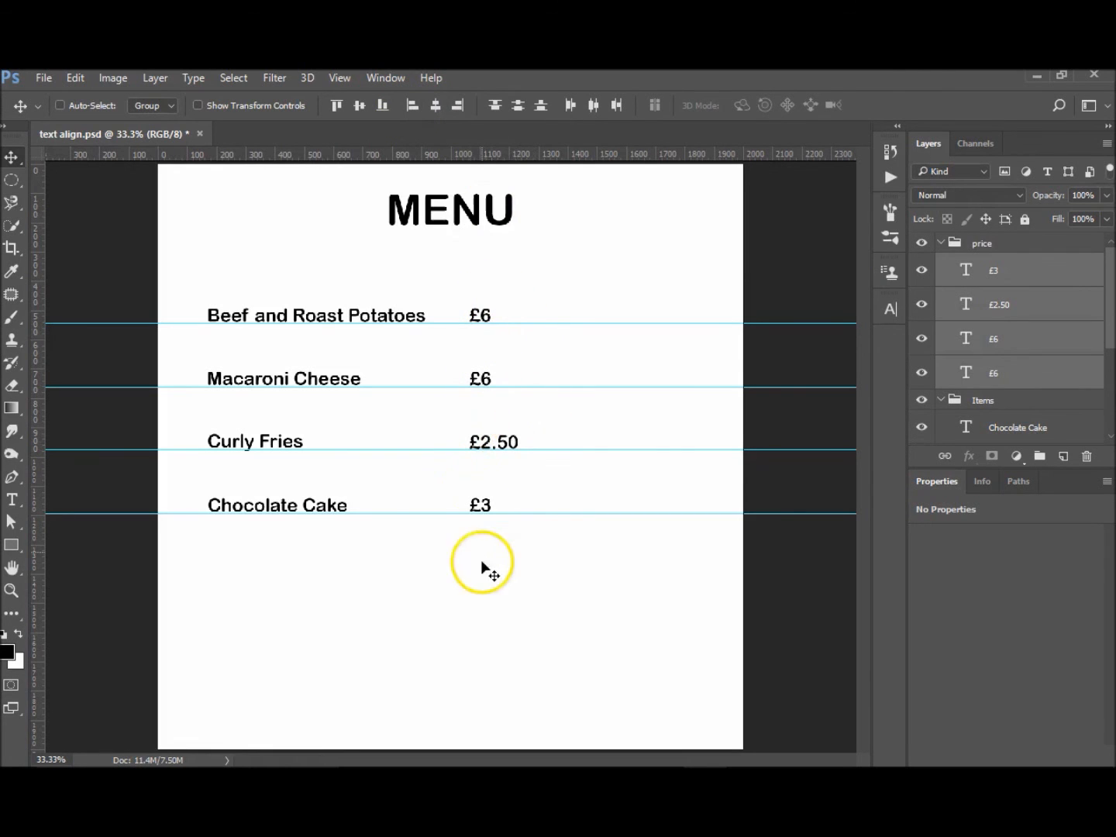
mouse_move(283, 324)
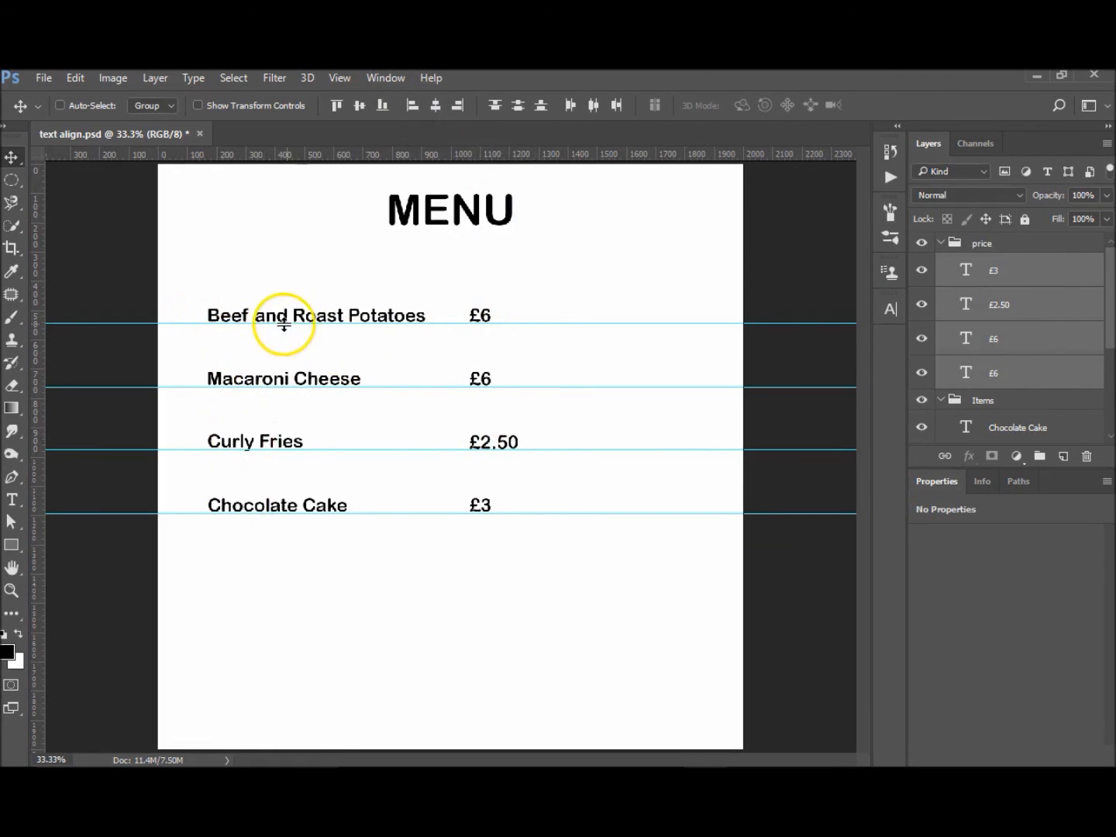
mouse_move(504, 395)
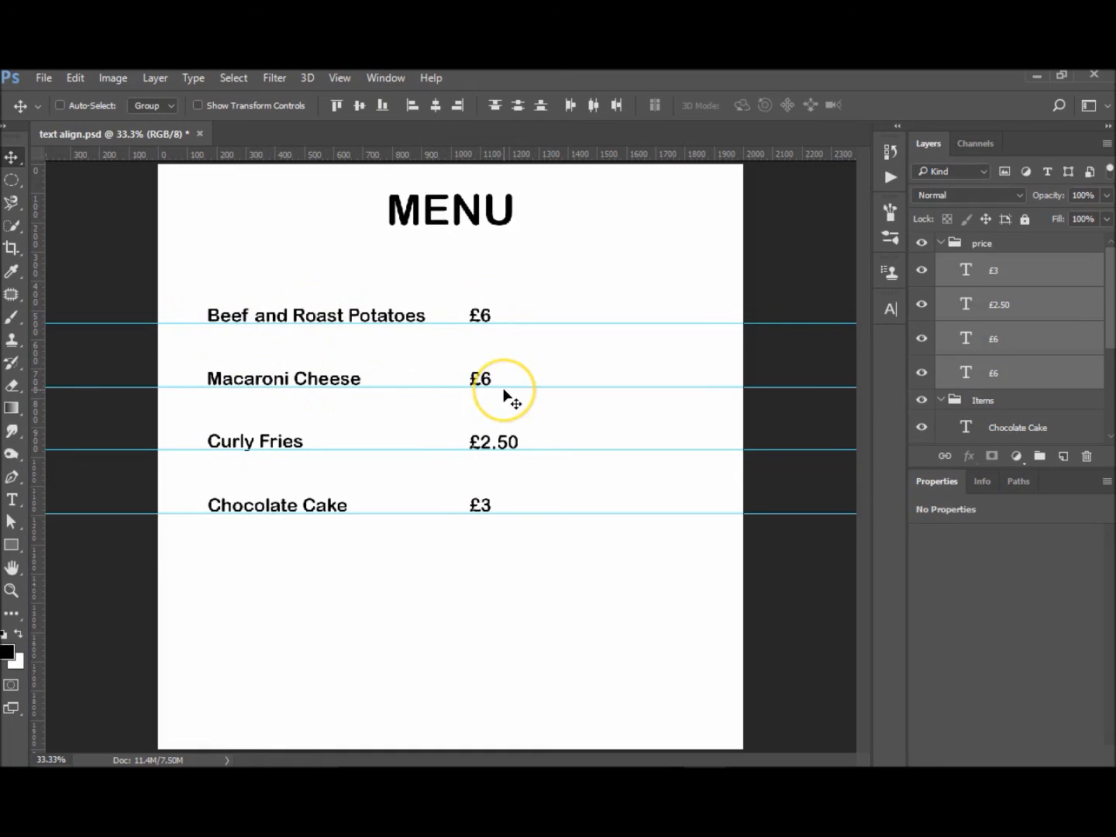